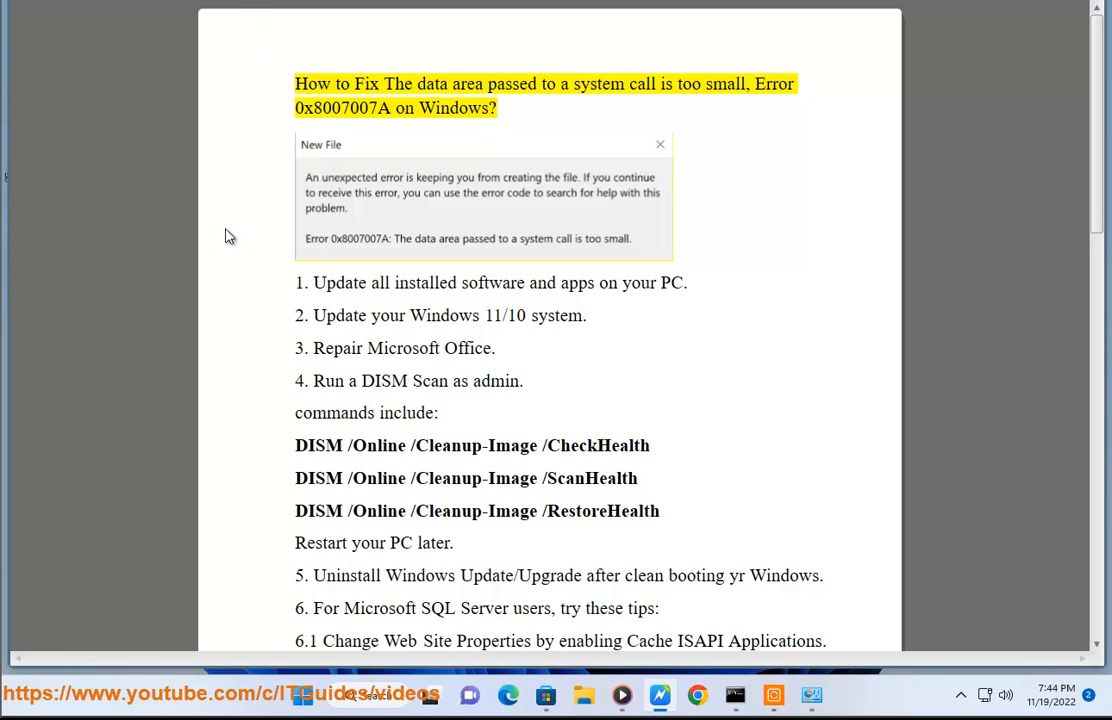
Step: Highlight the guide's title, then show Microsoft Store's Library of installed apps for updates
double_click(468, 84)
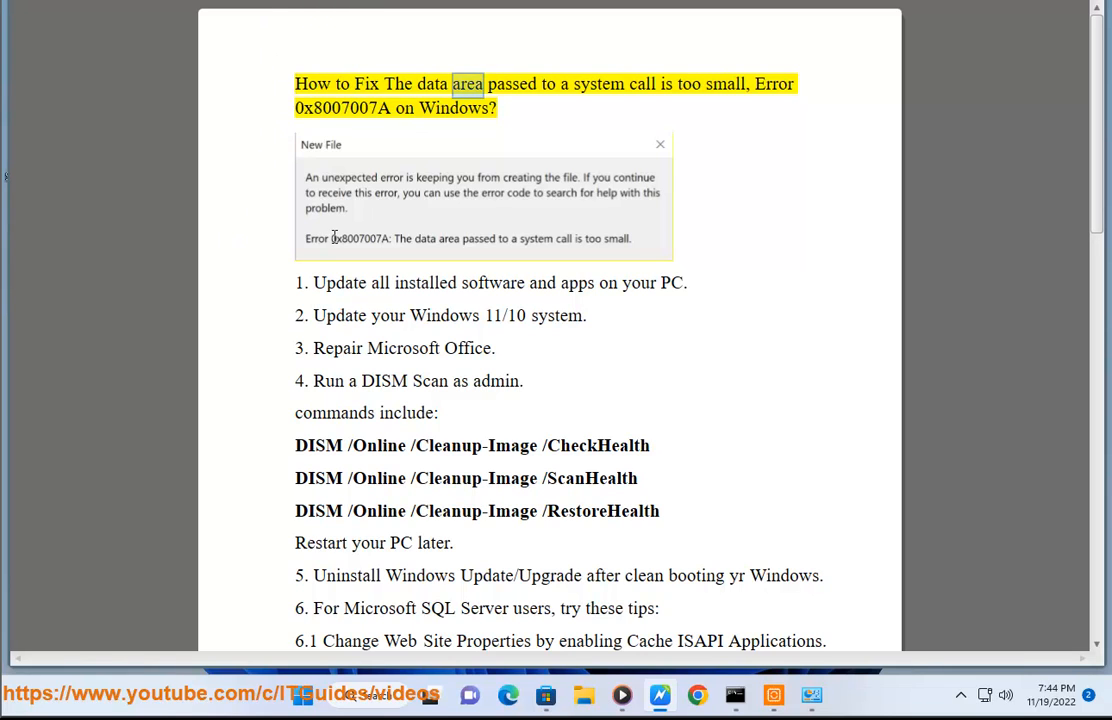
double_click(774, 84)
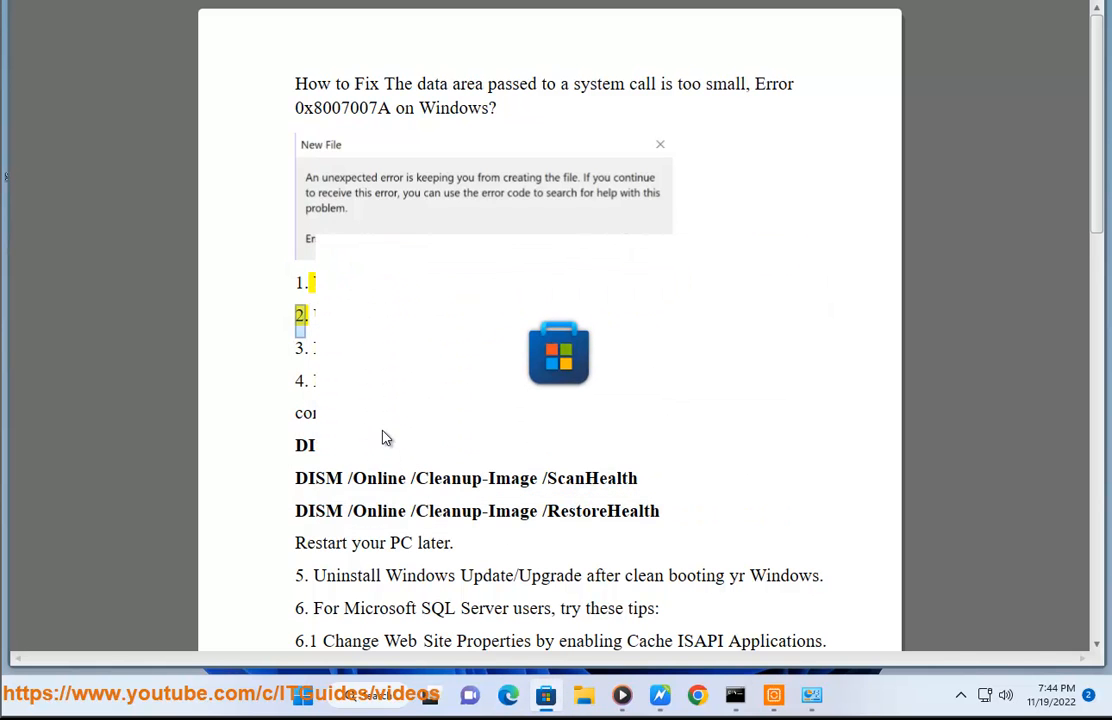
mouse_move(612, 376)
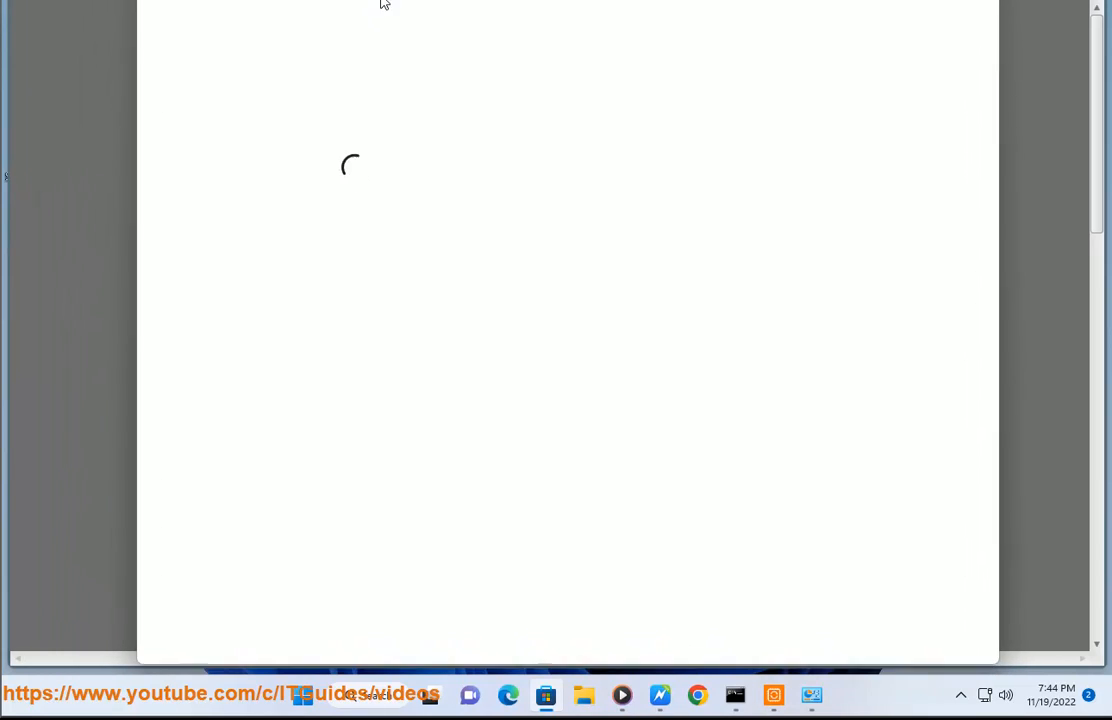
left_click(180, 570)
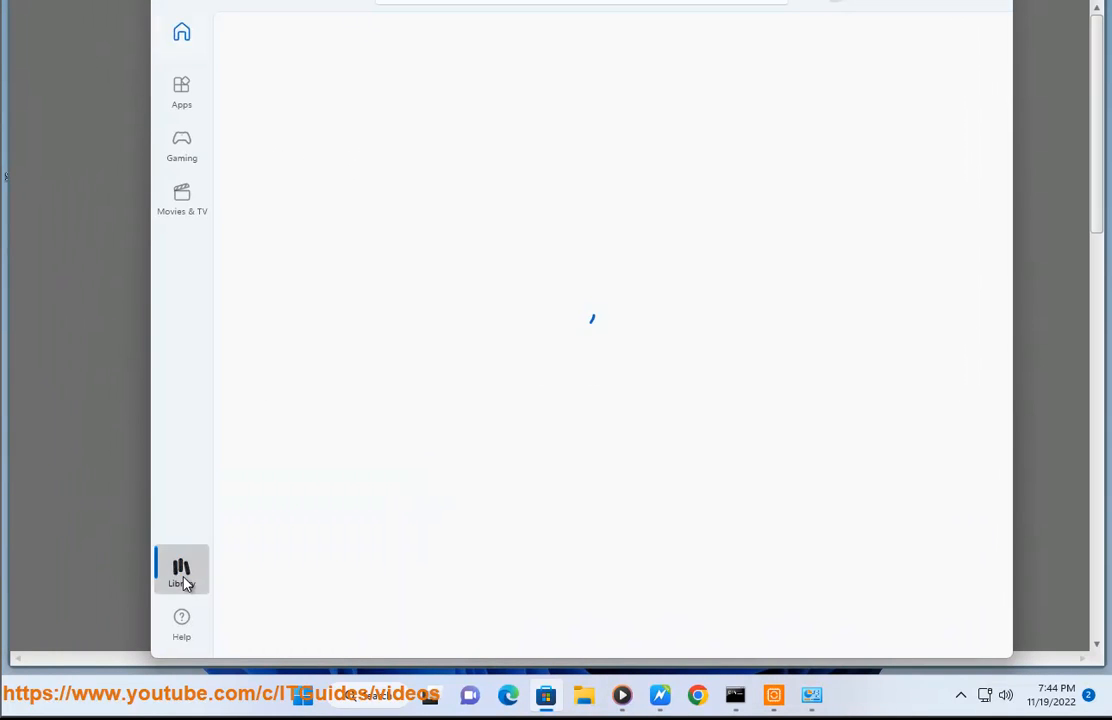
left_click(180, 570)
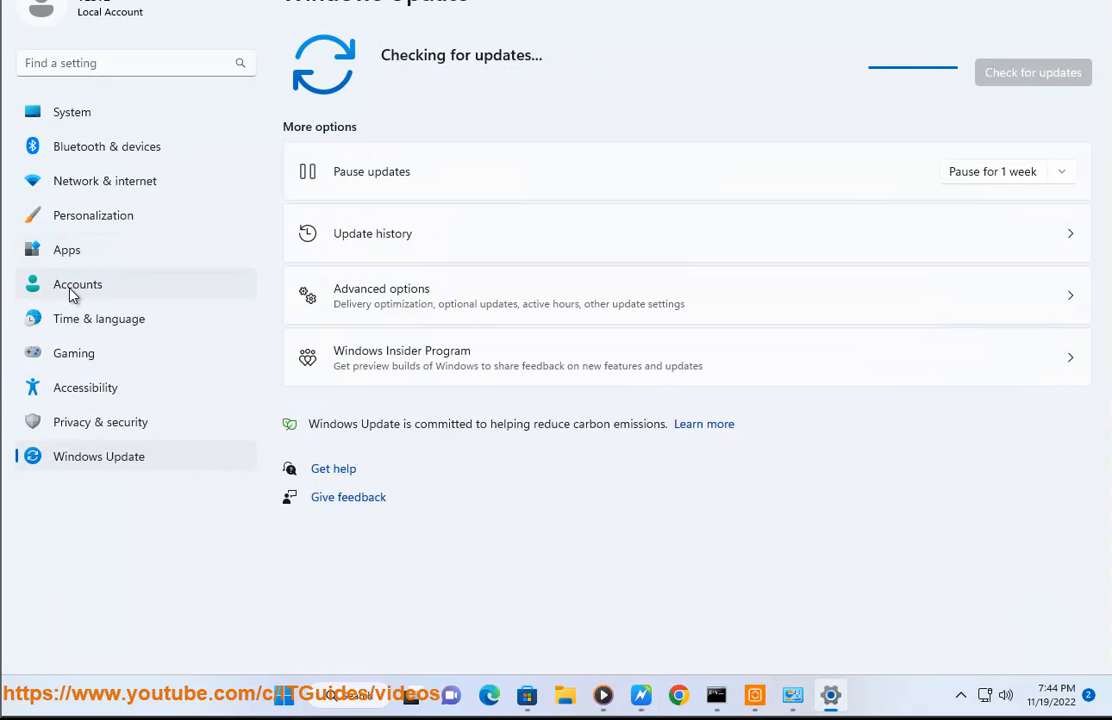
Step: Find Office in Installed apps, reach its Advanced options and start a Repair
left_click(66, 248)
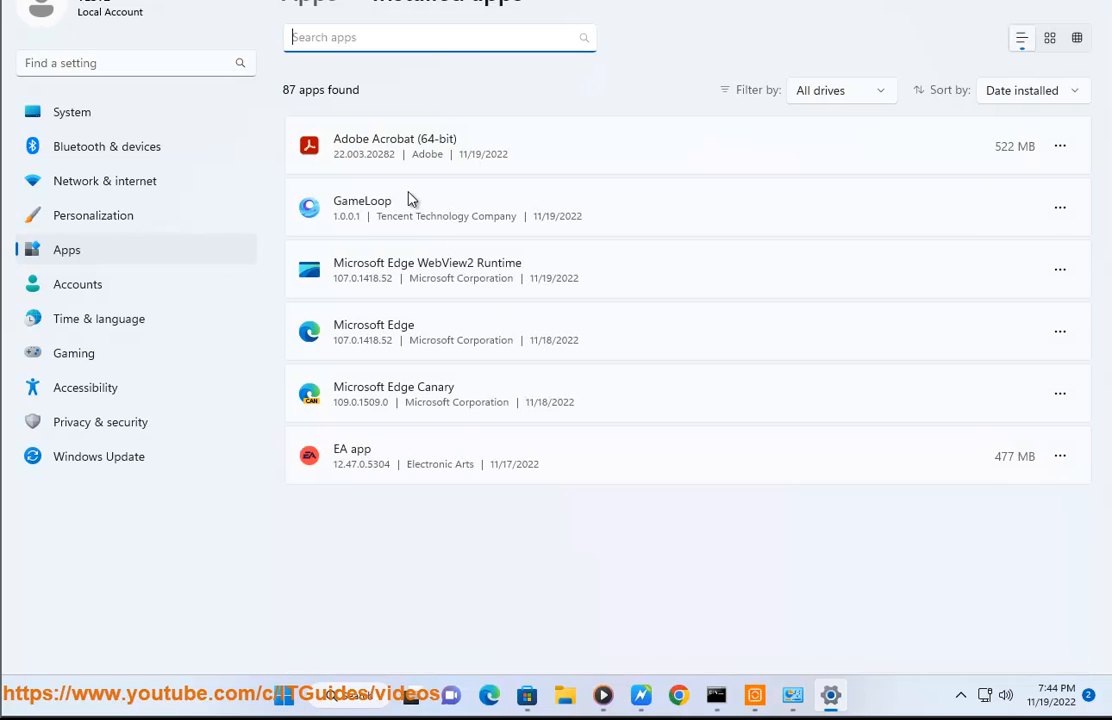
type("OFF")
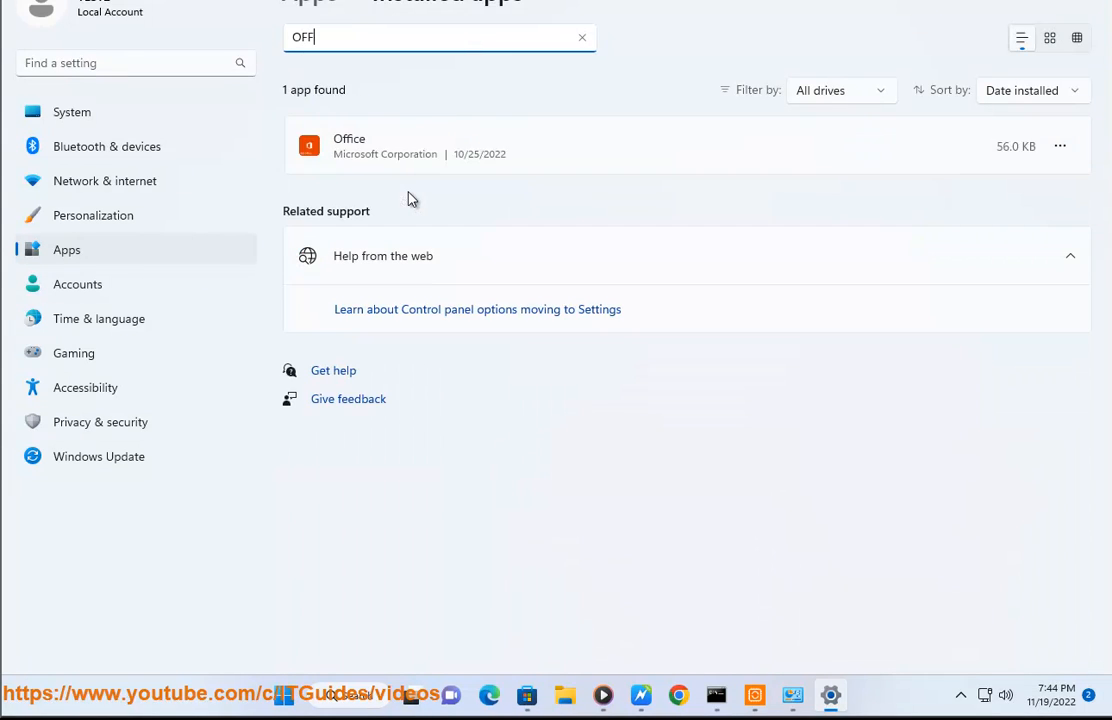
left_click(1060, 146)
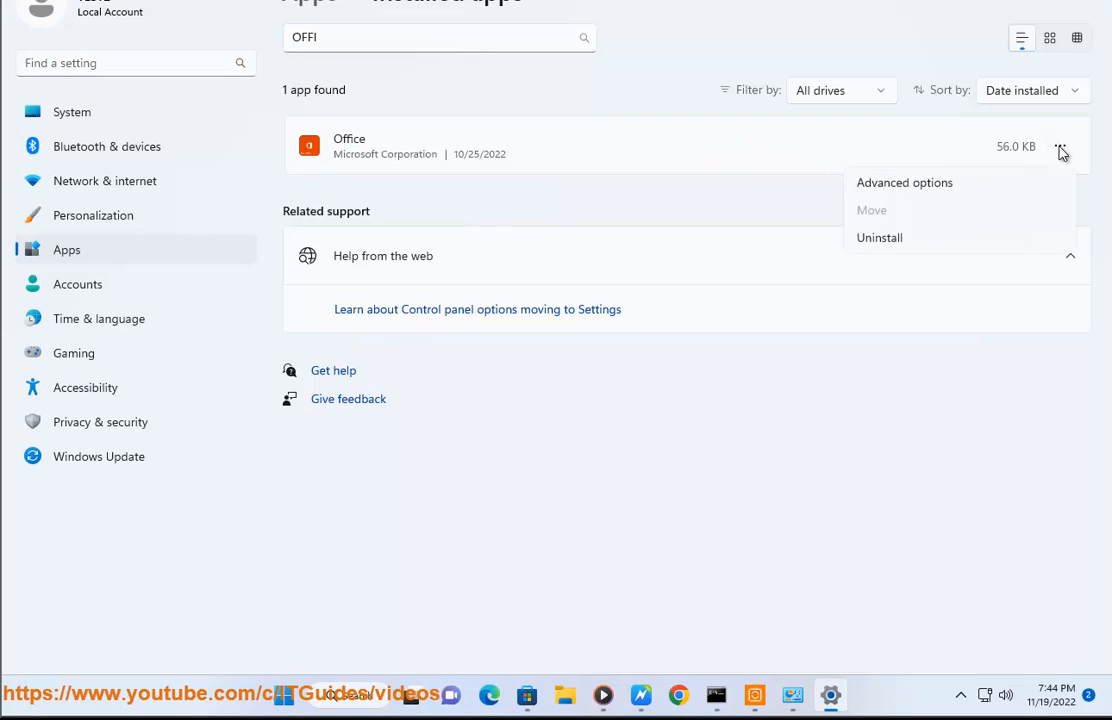
left_click(904, 182)
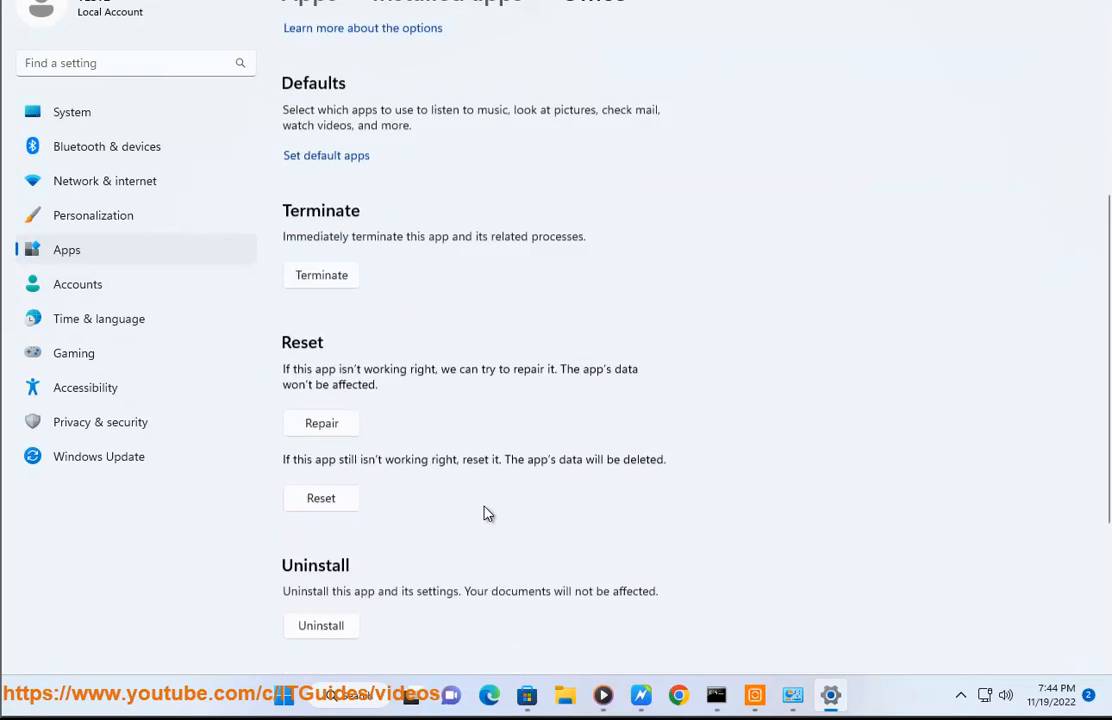
scroll("down", 3)
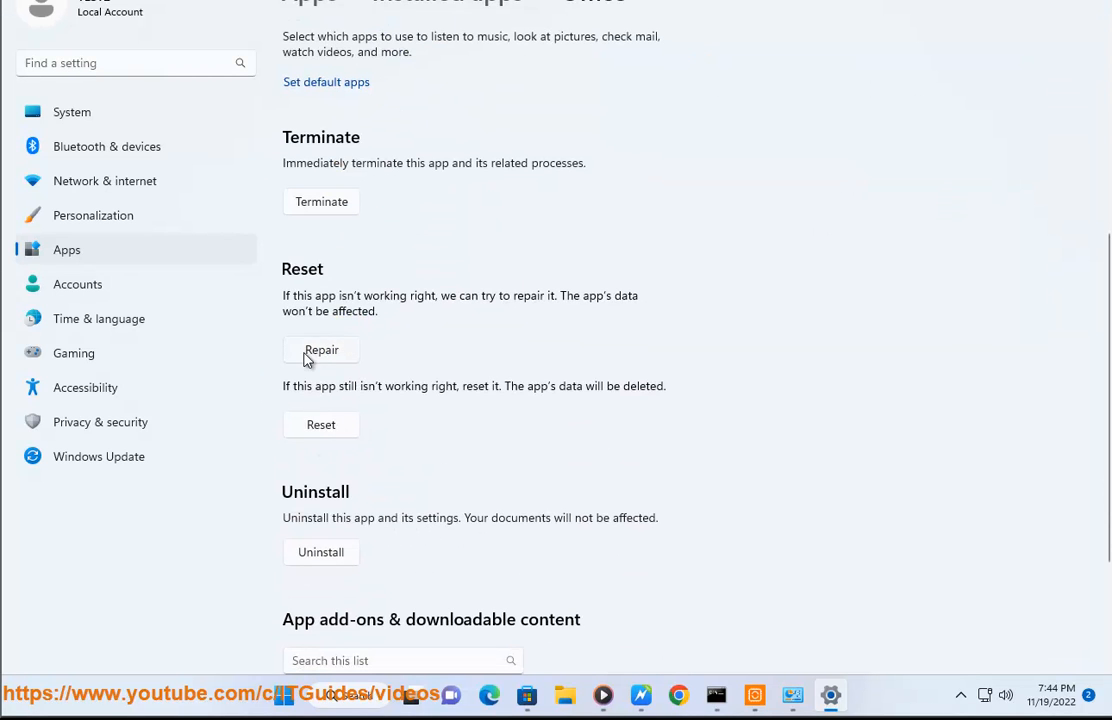
left_click(348, 694)
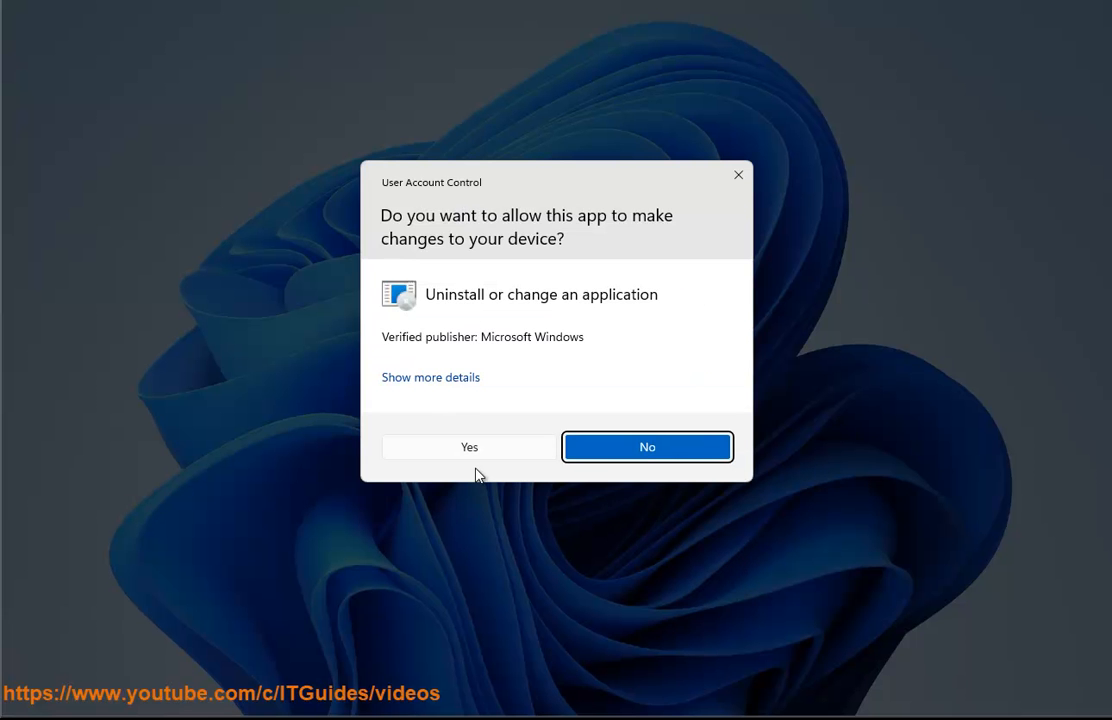
Step: Allow the change, review Online Repair and Quick Repair options, then cancel the Office repair
left_click(468, 446)
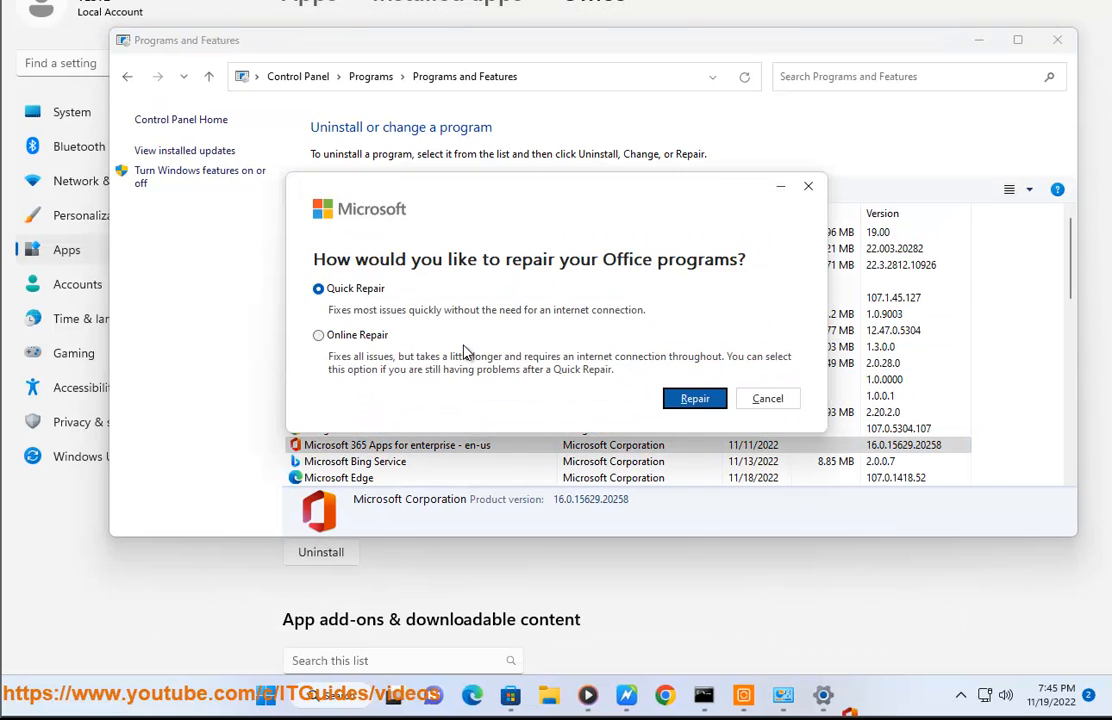
left_click(318, 334)
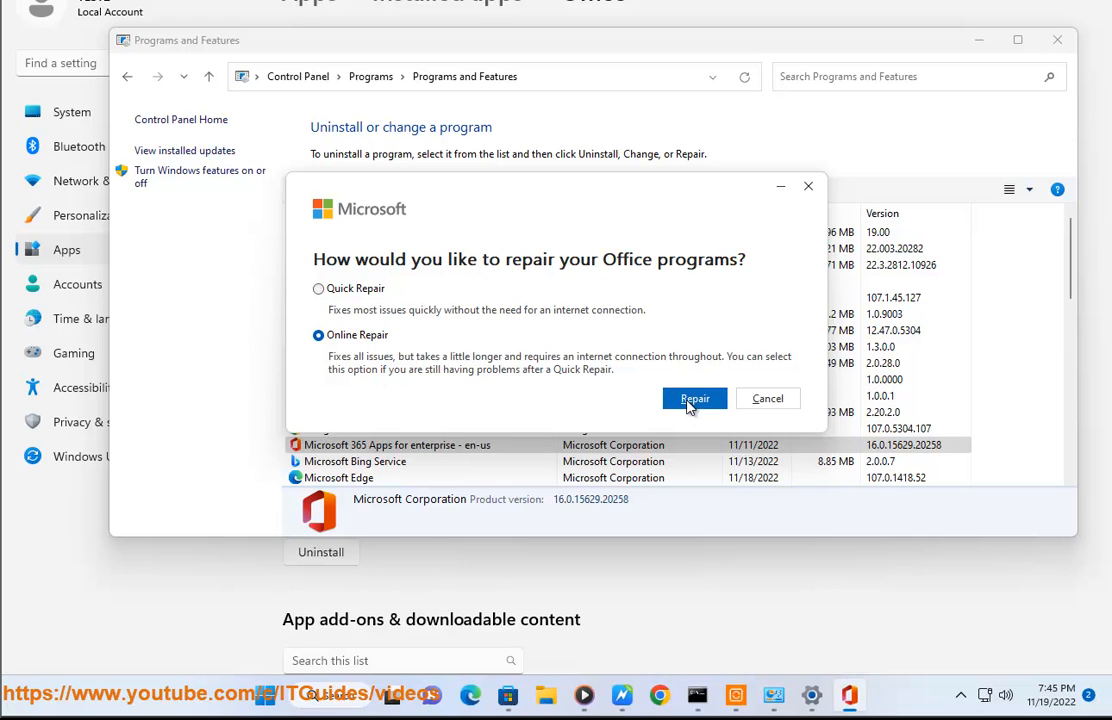
mouse_move(264, 280)
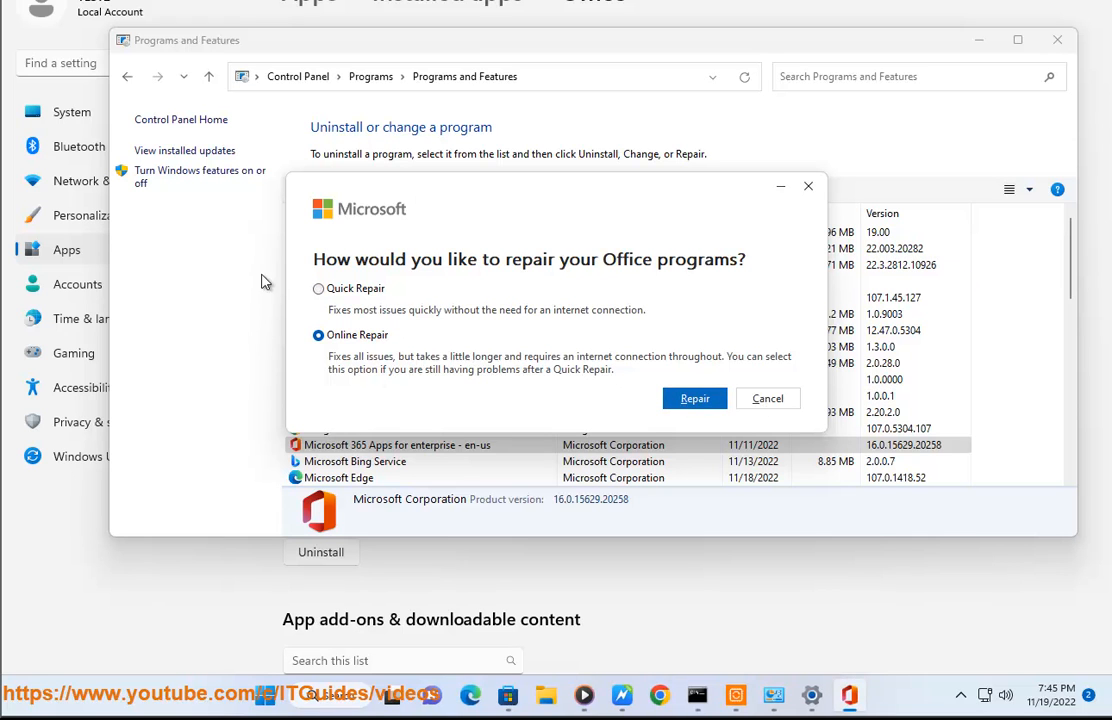
left_click(318, 288)
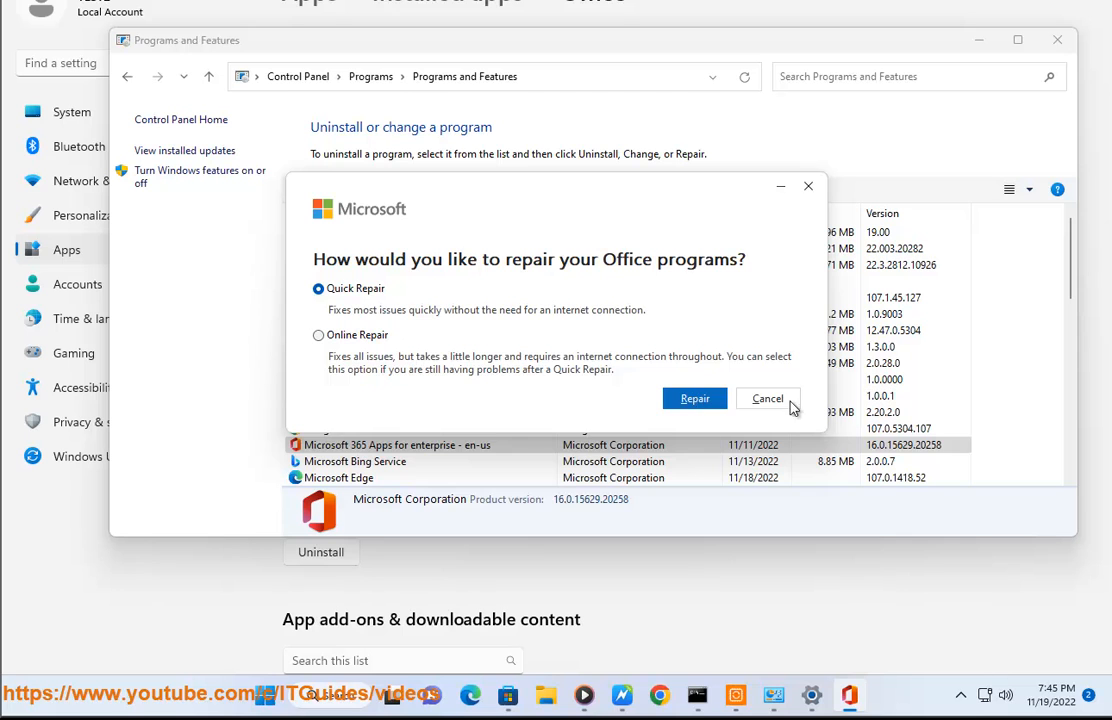
left_click(768, 398)
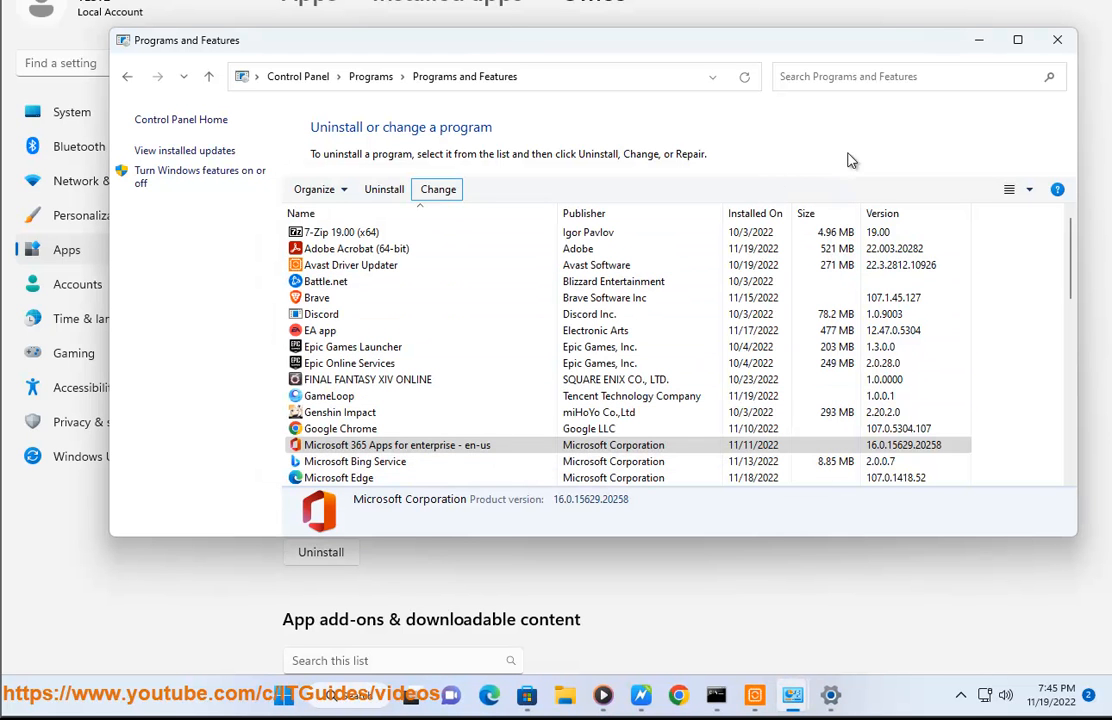
left_click(1056, 40)
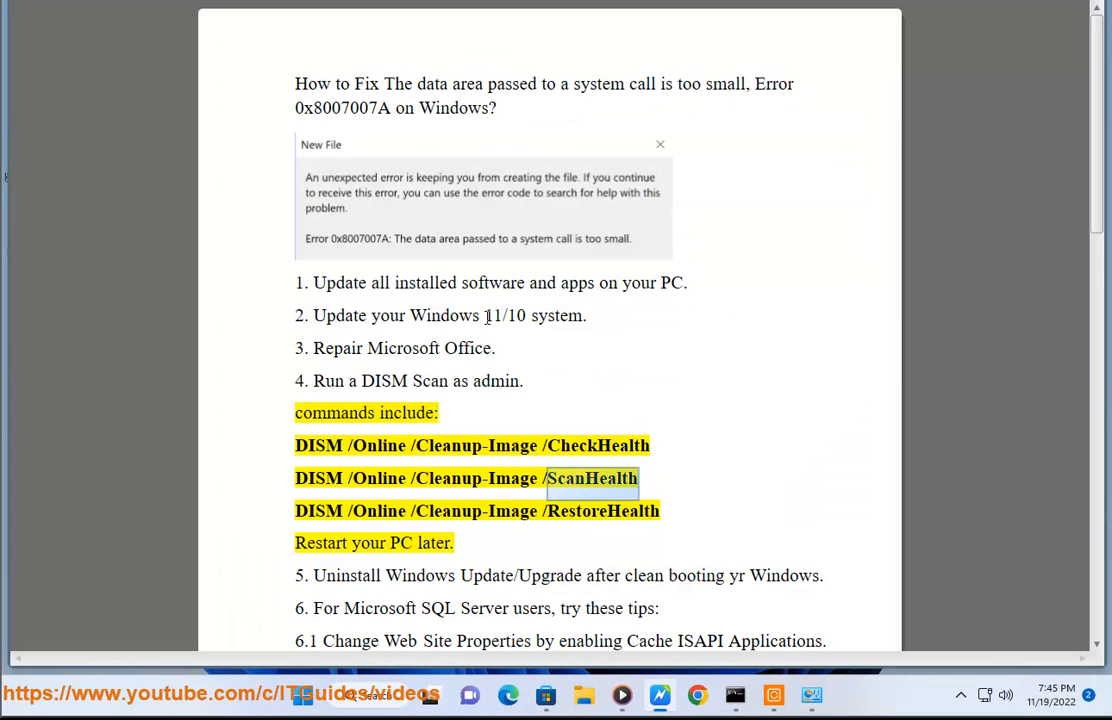
Step: Highlight the guide's DISM commands and enter a DISM /ONLINE command at the admin prompt
double_click(476, 512)
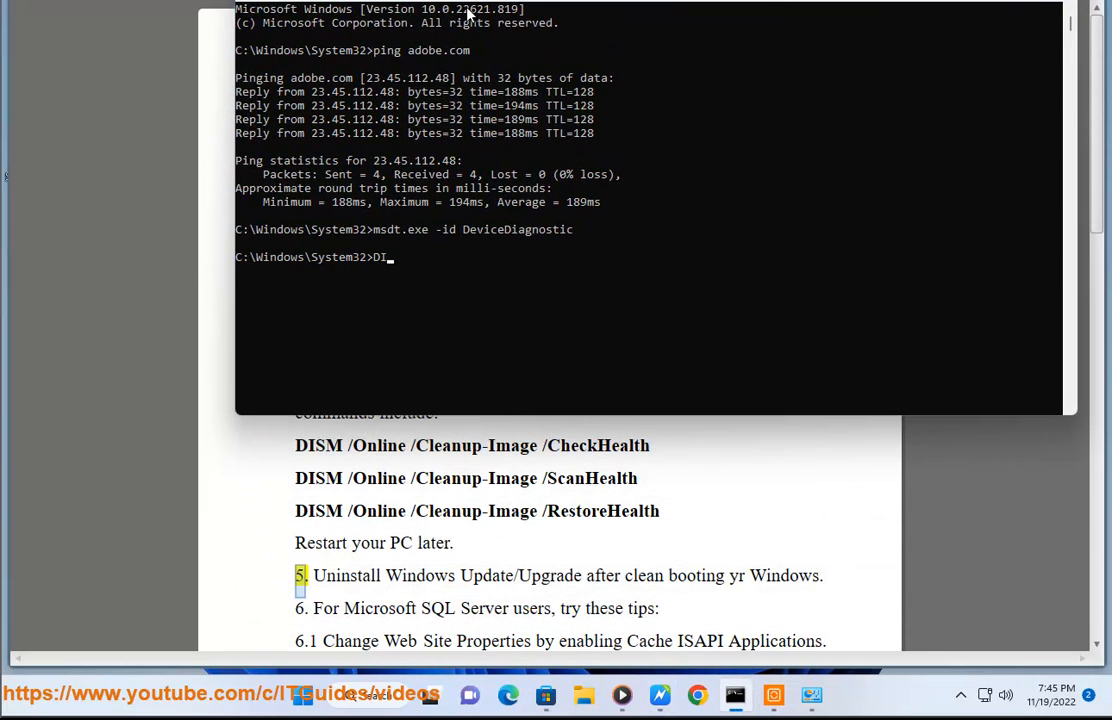
type("SM /O")
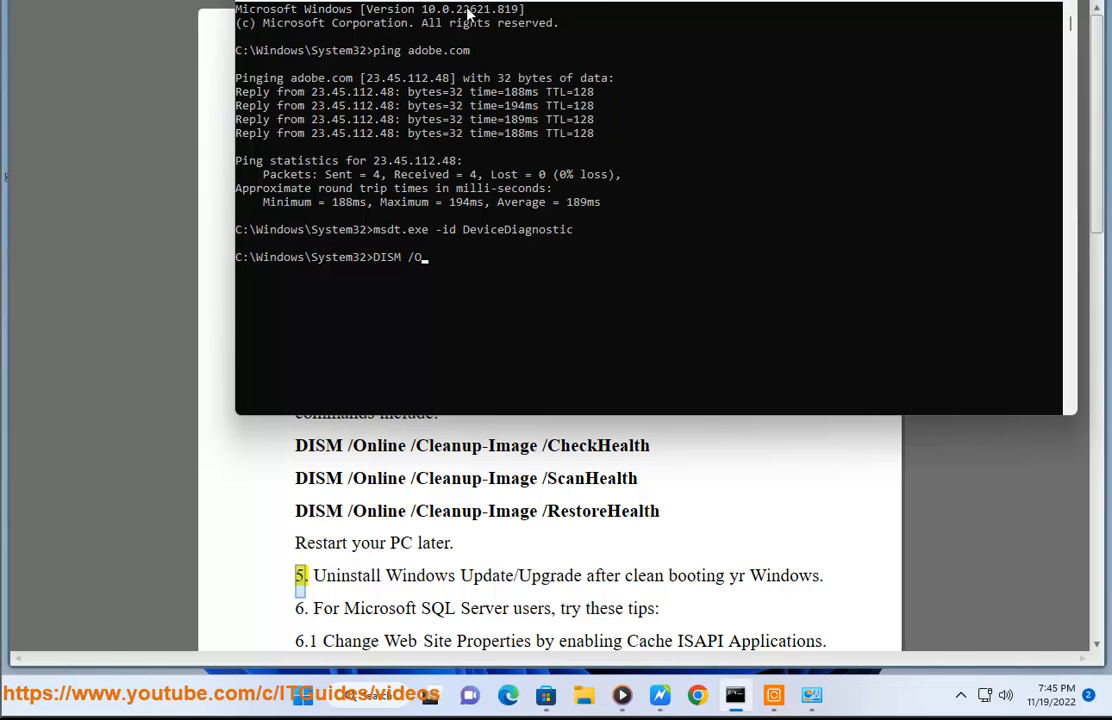
type("NLINE....")
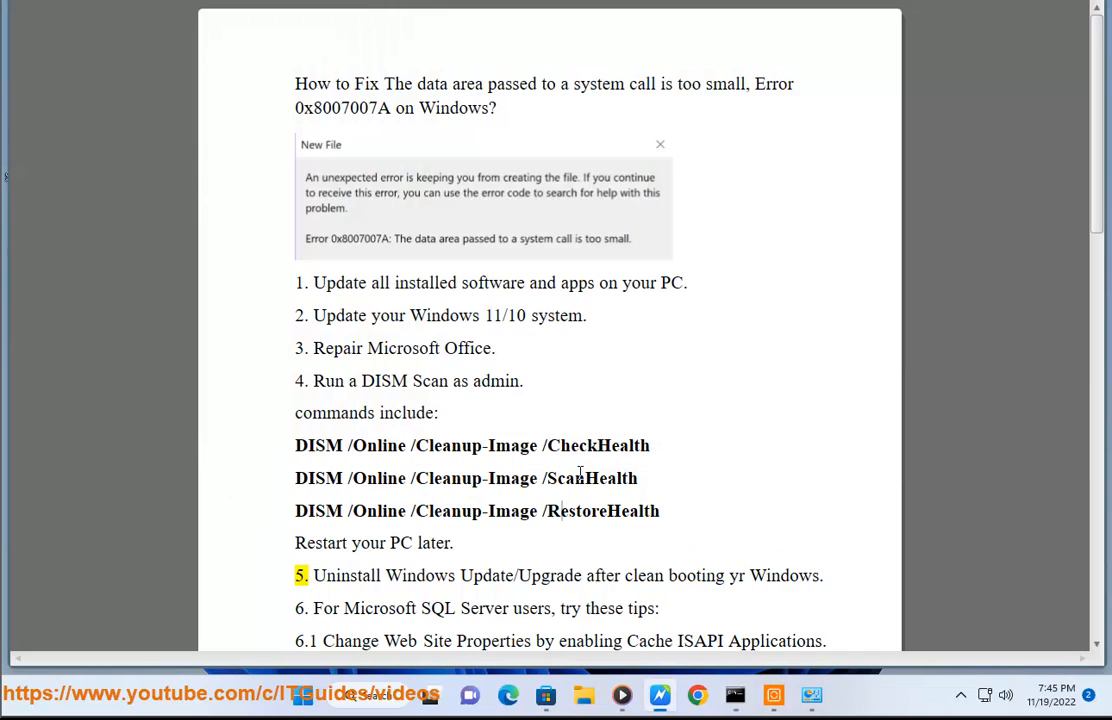
double_click(488, 576)
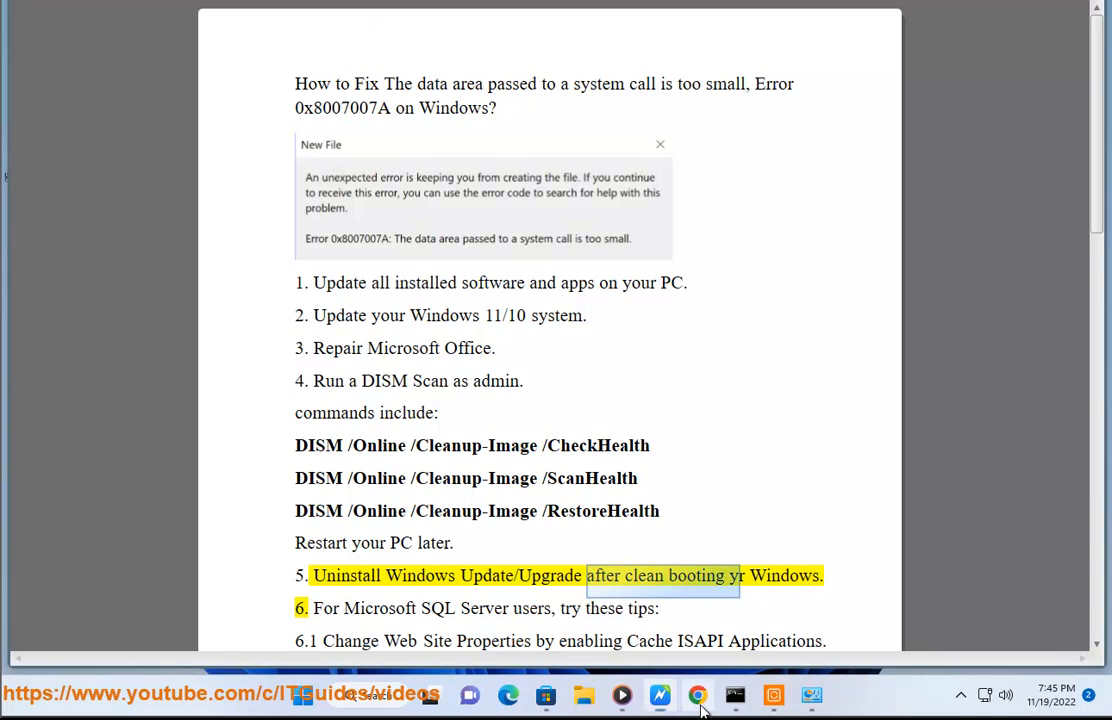
Step: Search Google for 'windows clean boot' in Chrome, then begin a Start search for msconfig
left_click(696, 694)
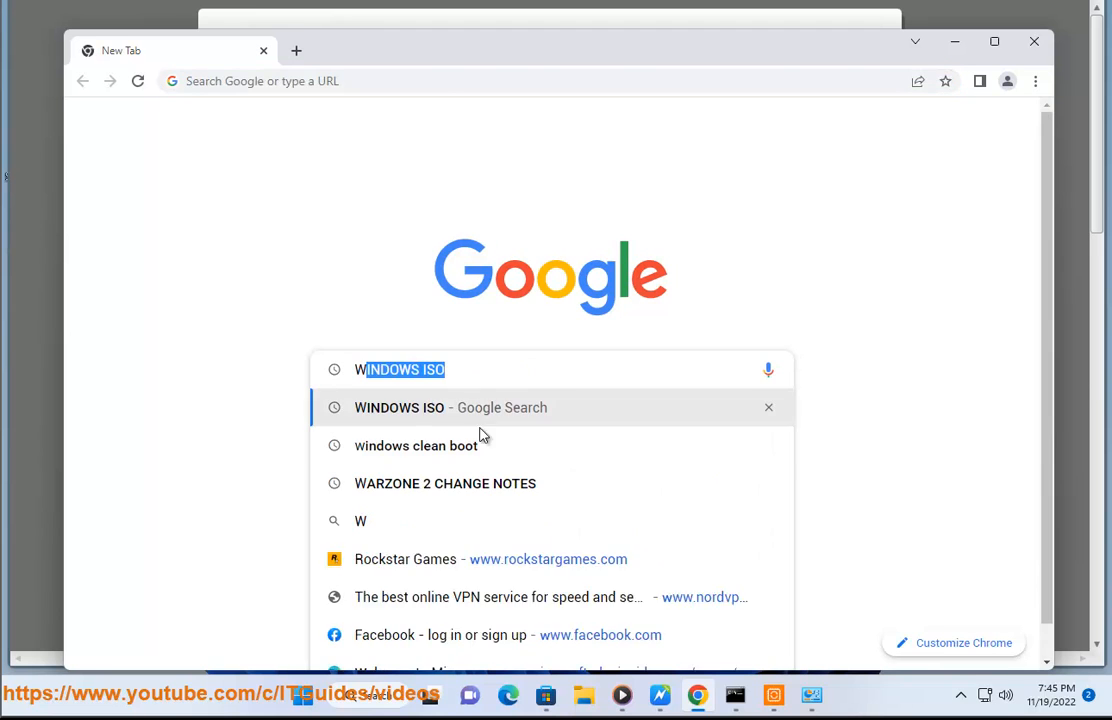
left_click(416, 444)
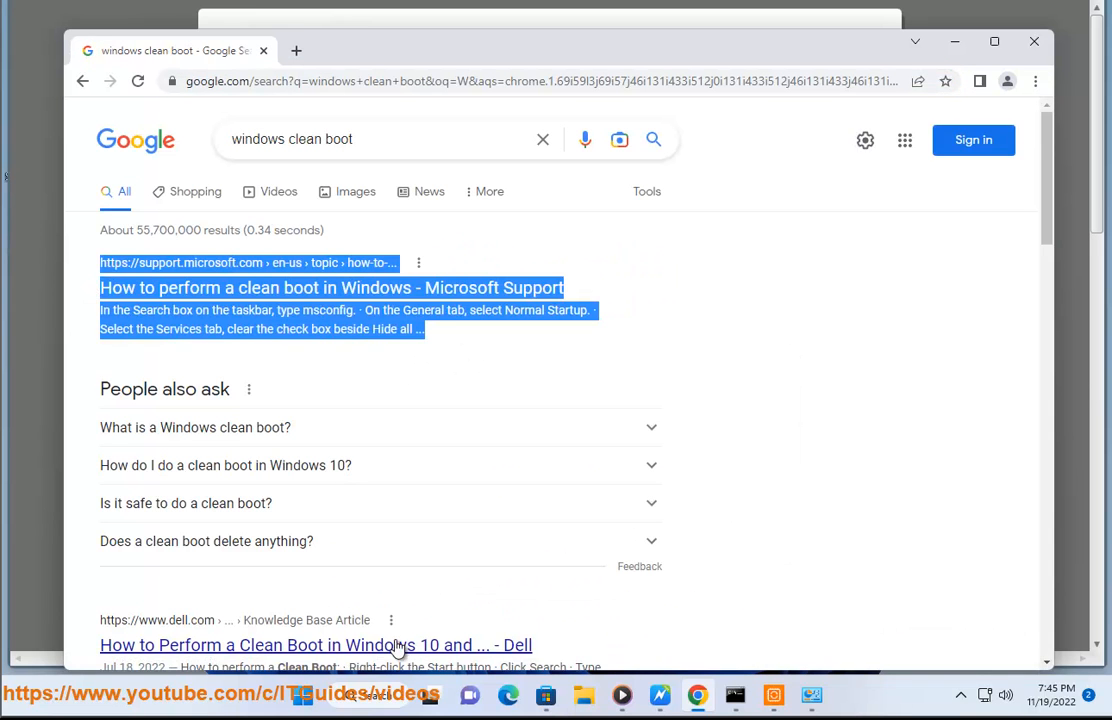
type("MS")
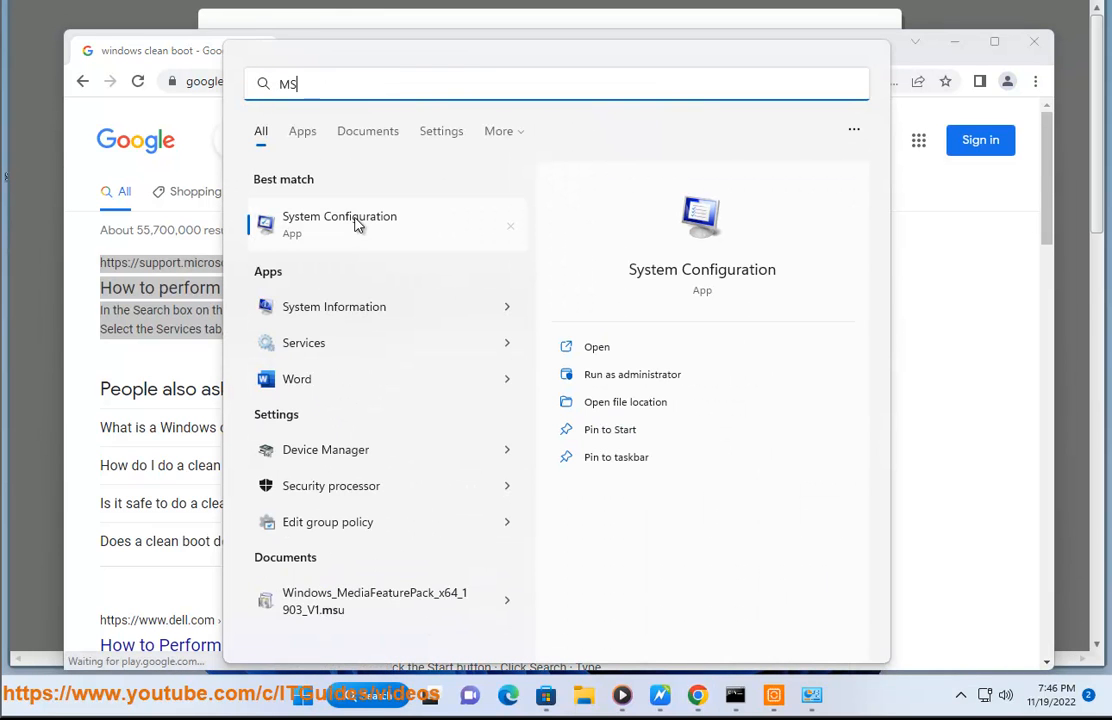
Step: Hide all Microsoft services in System Configuration's Services list, then bring up Task Manager
left_click(340, 224)
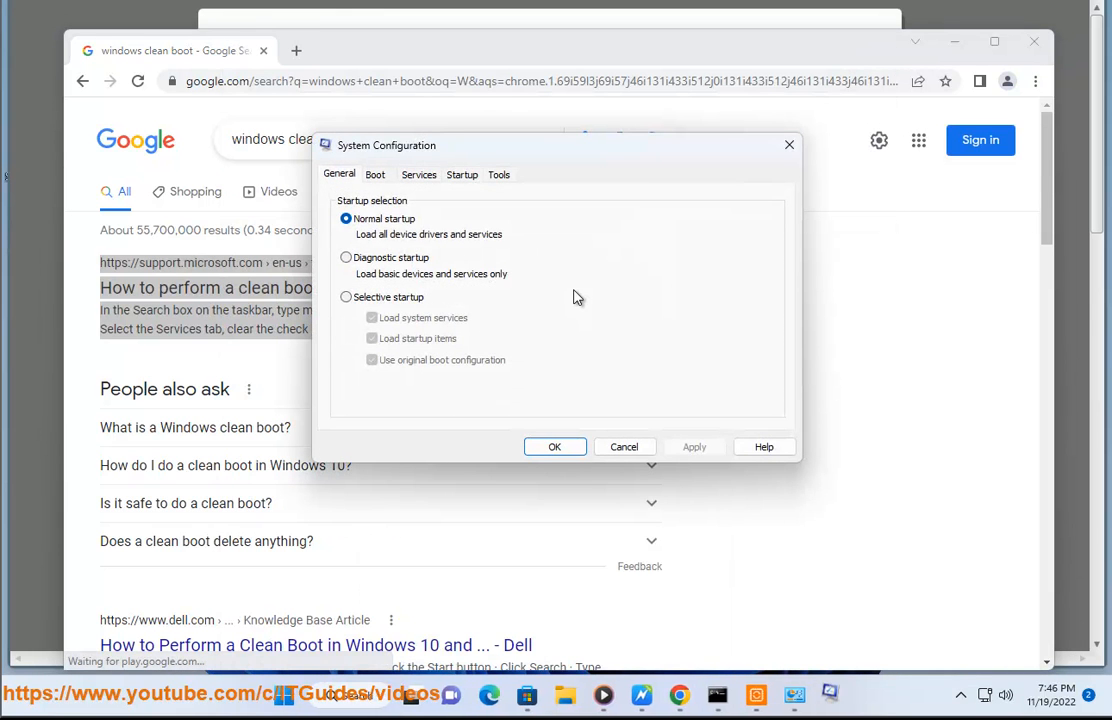
left_click(418, 174)
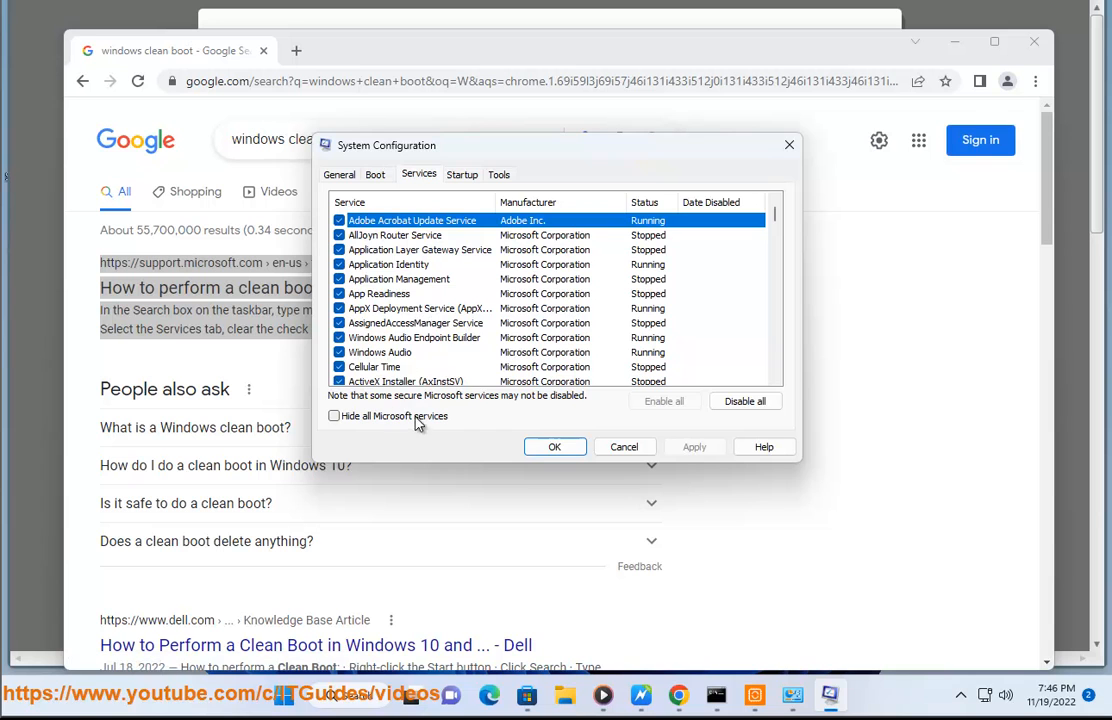
left_click(332, 414)
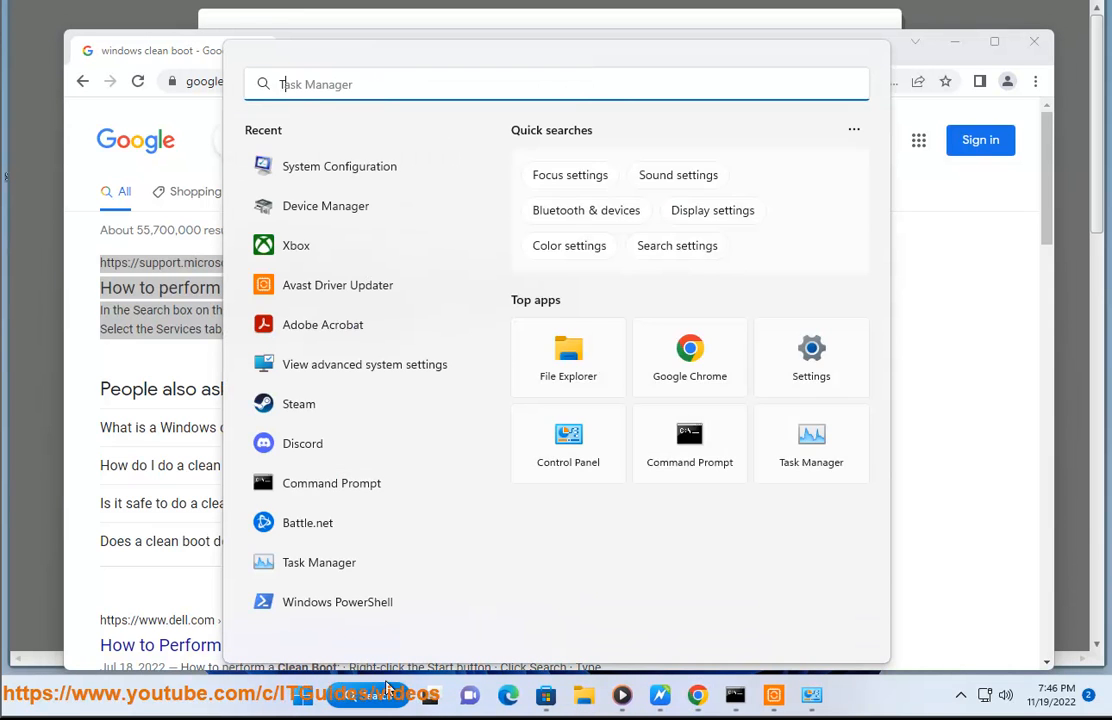
left_click(812, 440)
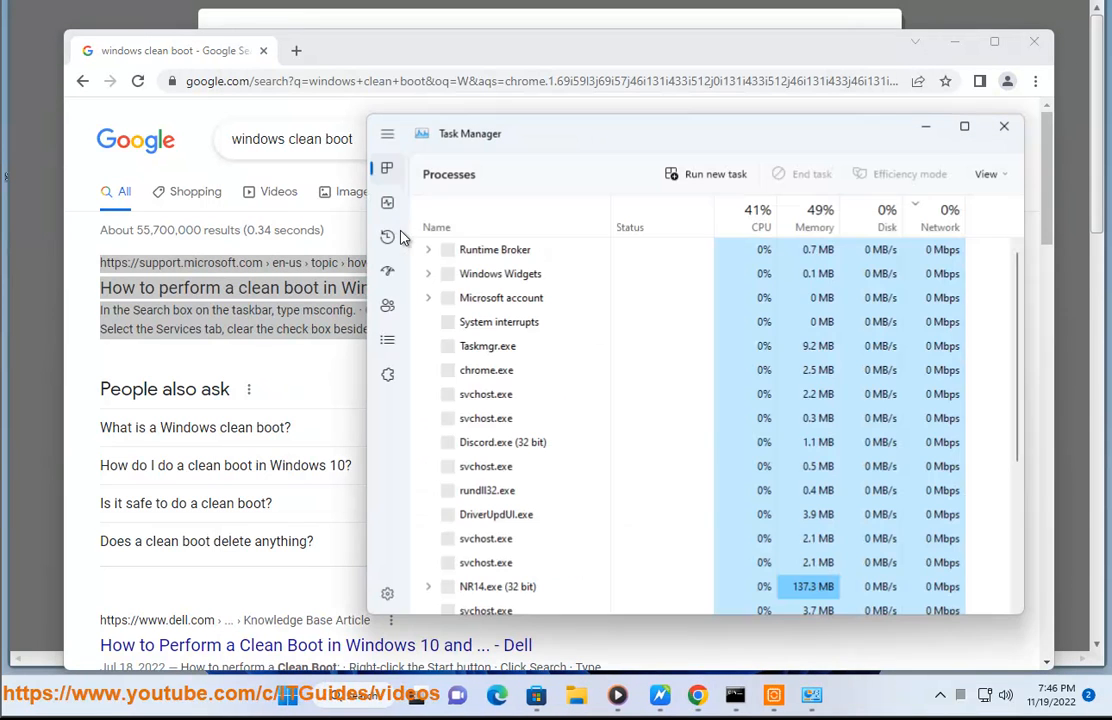
left_click(388, 272)
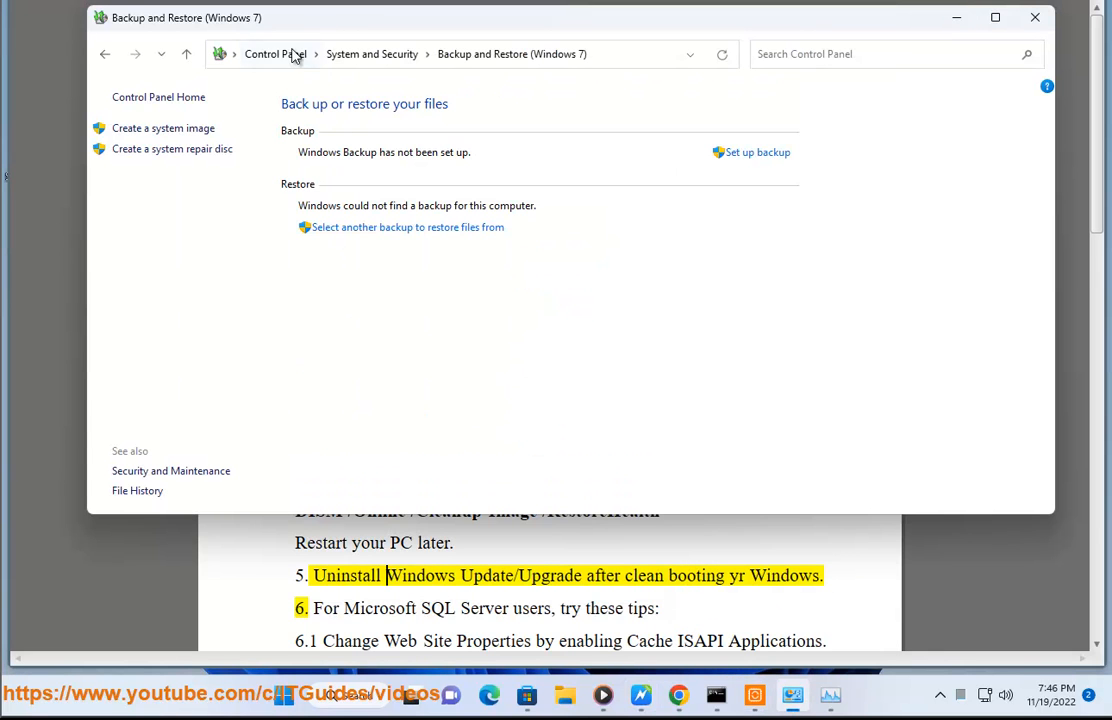
Step: View Windows Update history in Settings and reach the Uninstall updates list
left_click(1036, 16)
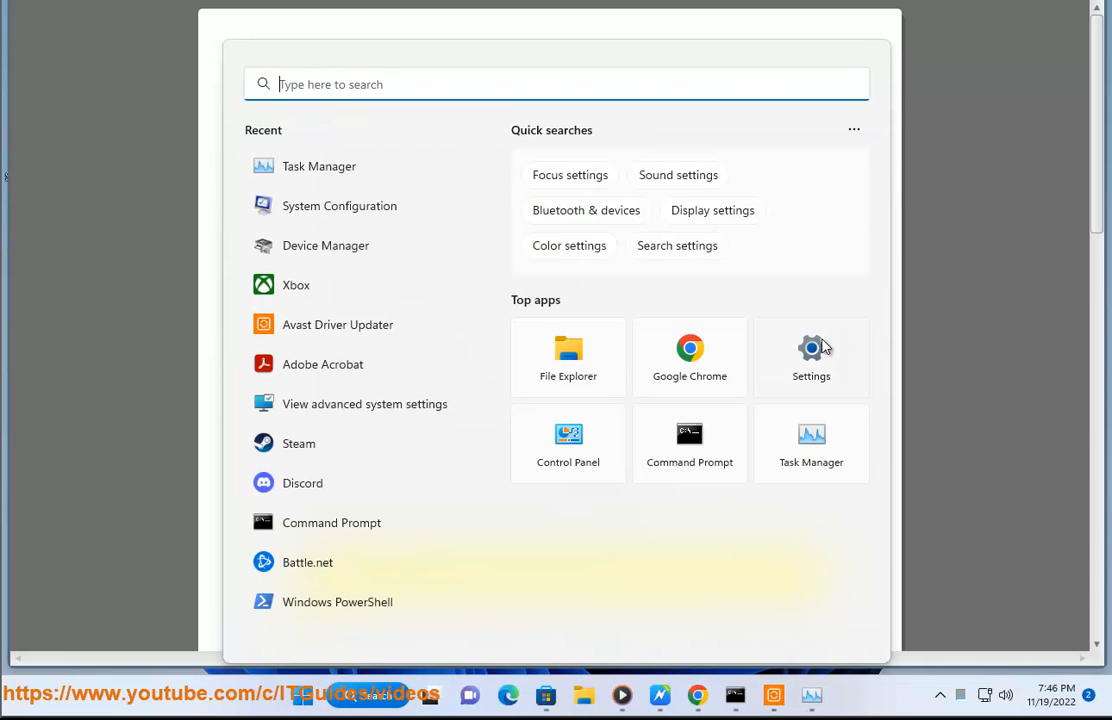
left_click(812, 356)
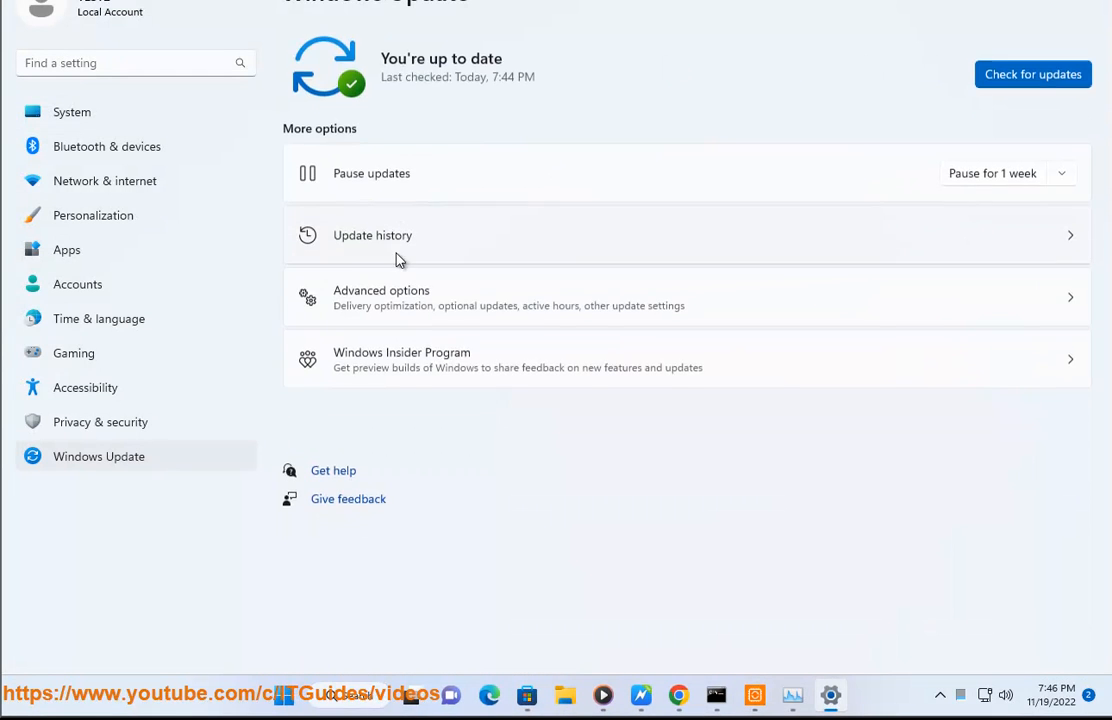
left_click(372, 236)
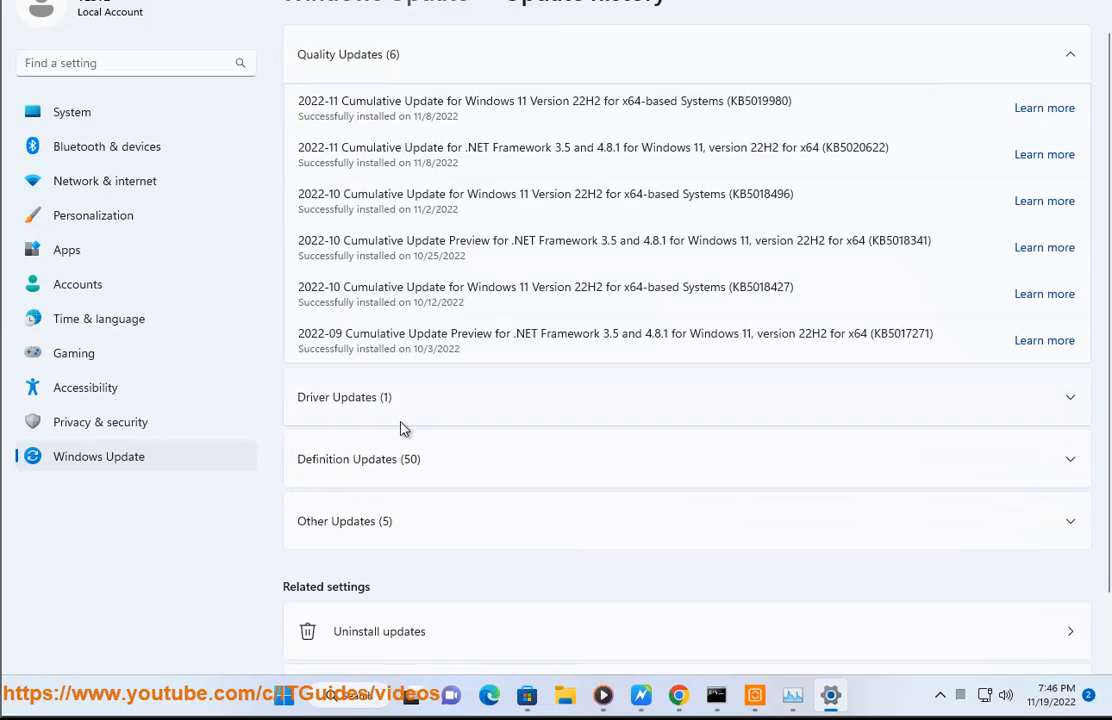
scroll("down", 3)
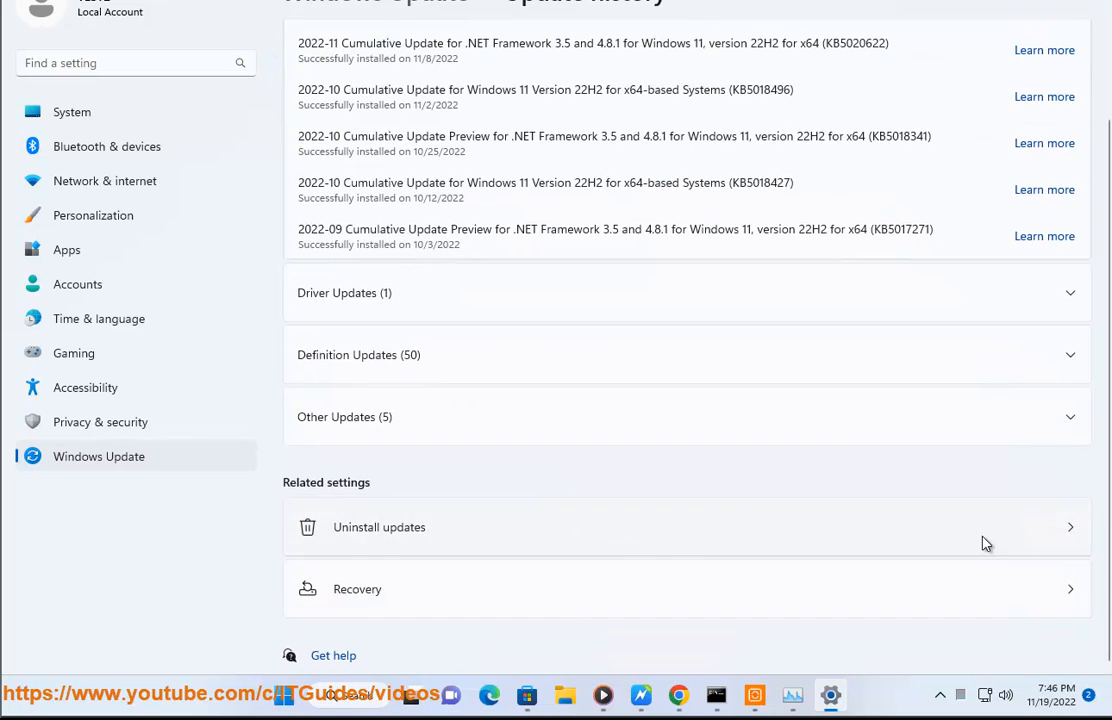
left_click(378, 528)
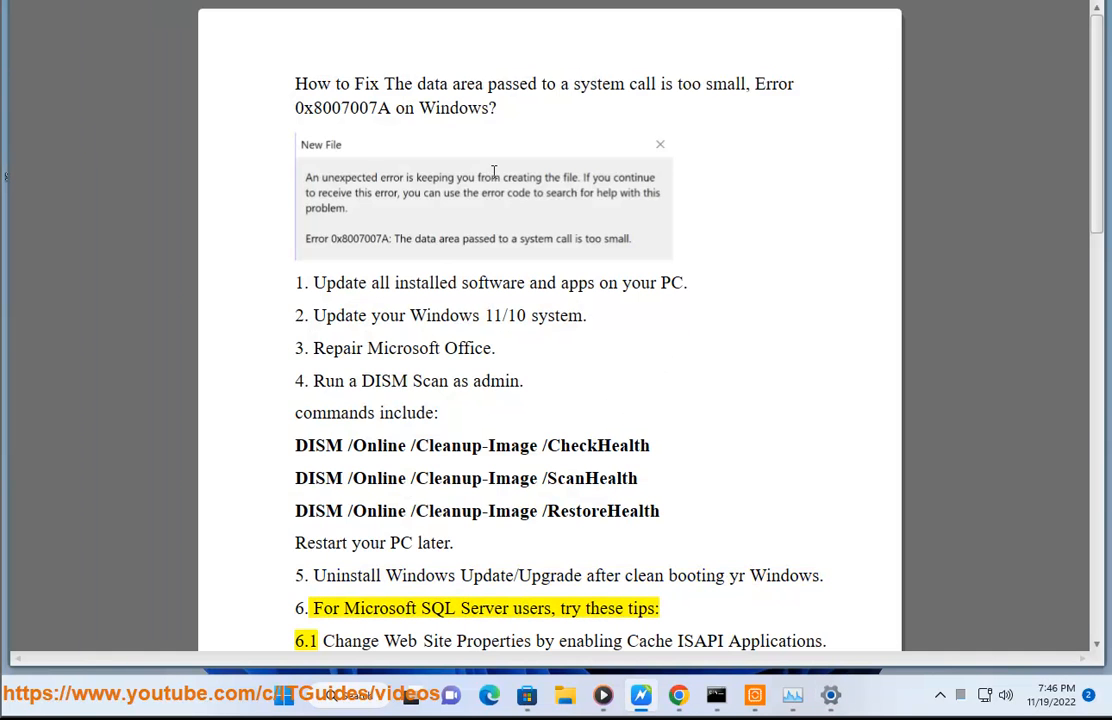
Step: Highlight tip 6.1's Cache ISAPI Path and 'site', dismiss the prompt, and continue to tip 6.2 on KB4091266
double_click(604, 608)
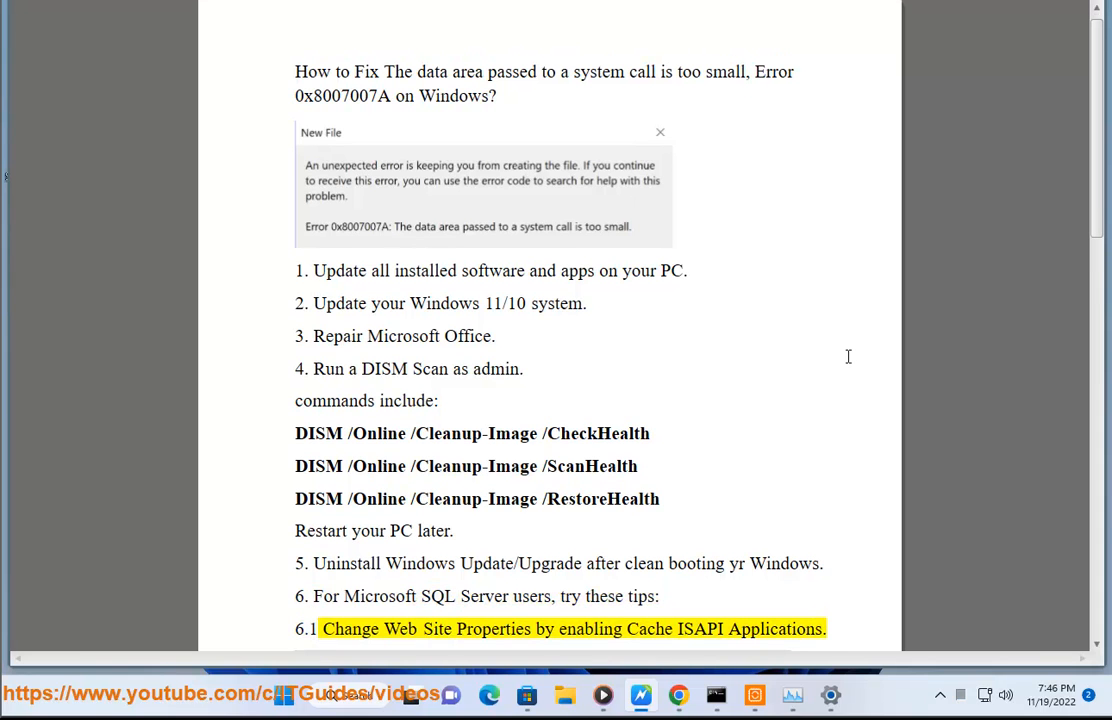
double_click(700, 628)
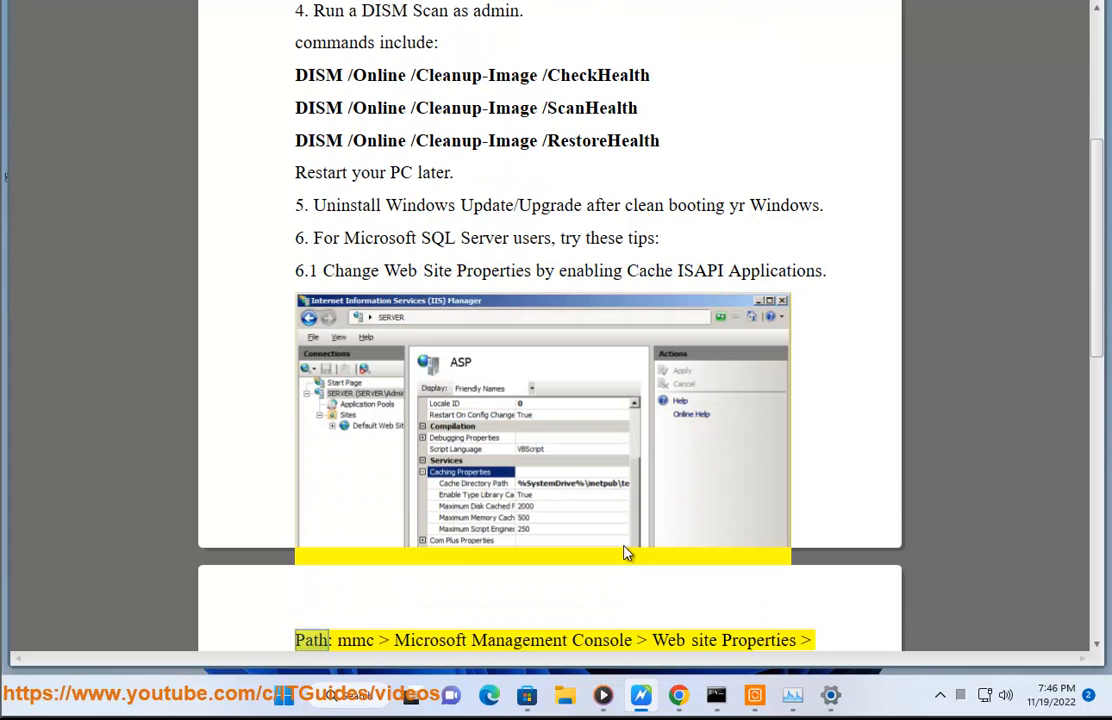
double_click(704, 640)
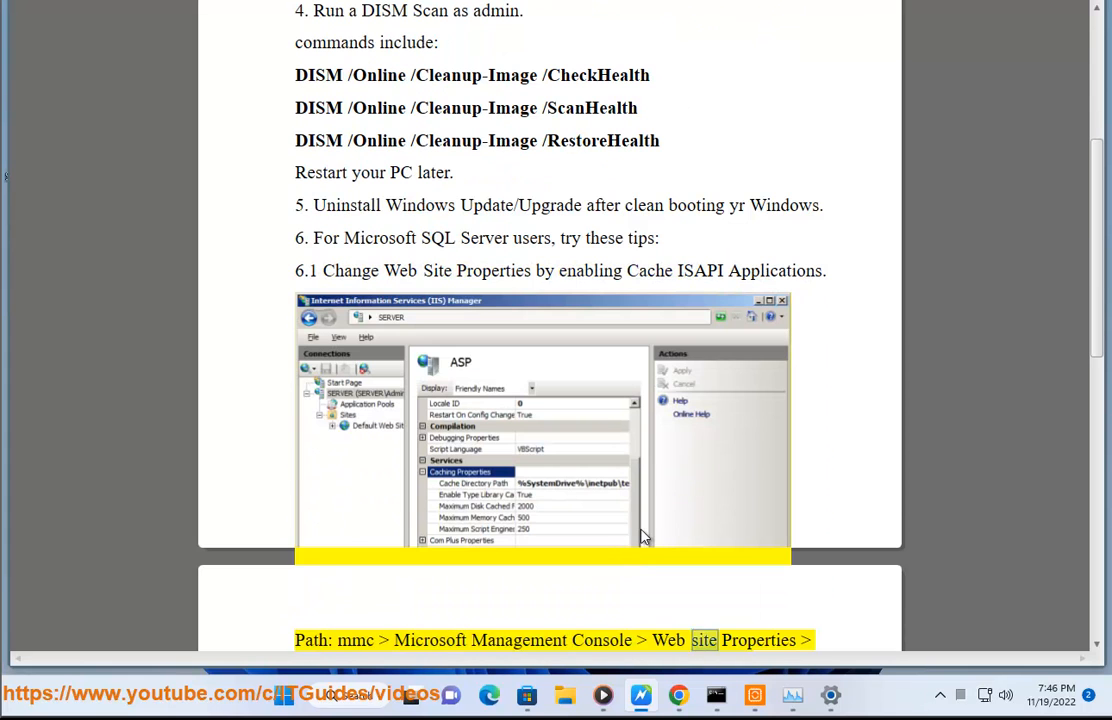
scroll("down", 3)
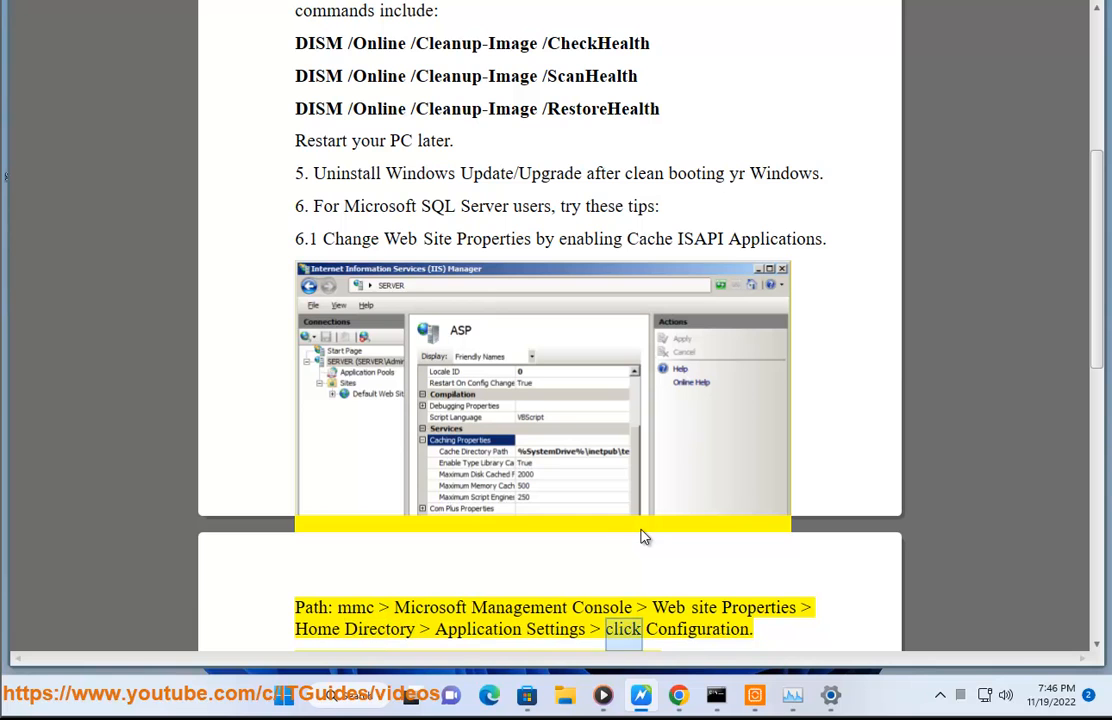
scroll("down", 3)
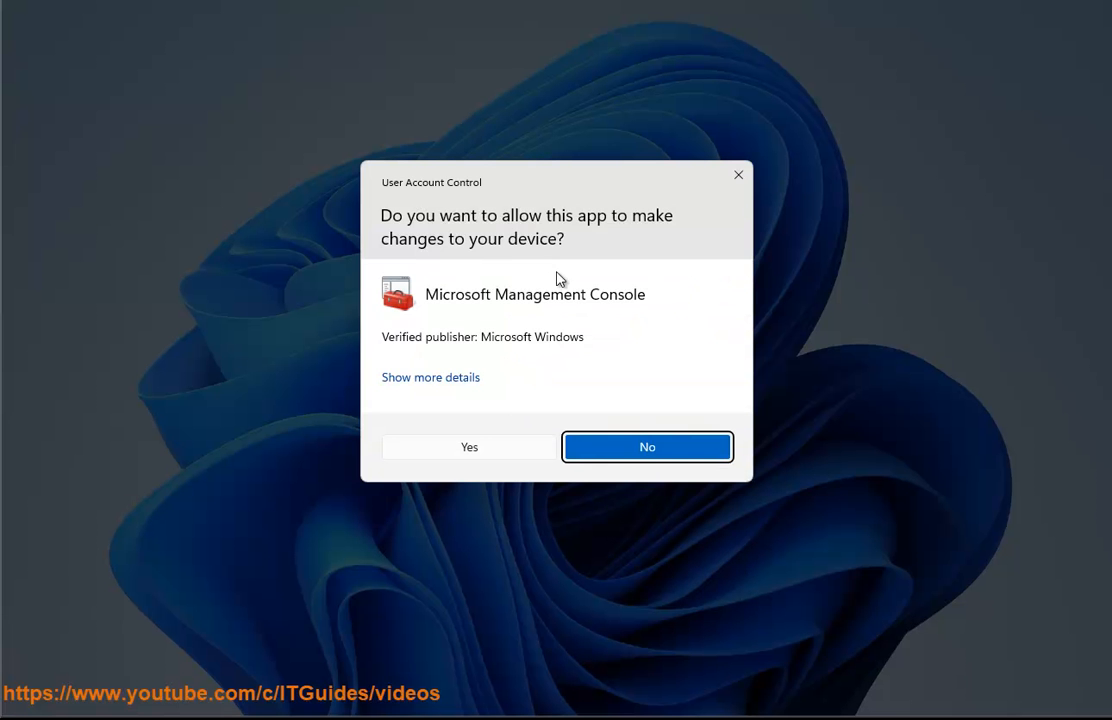
left_click(646, 448)
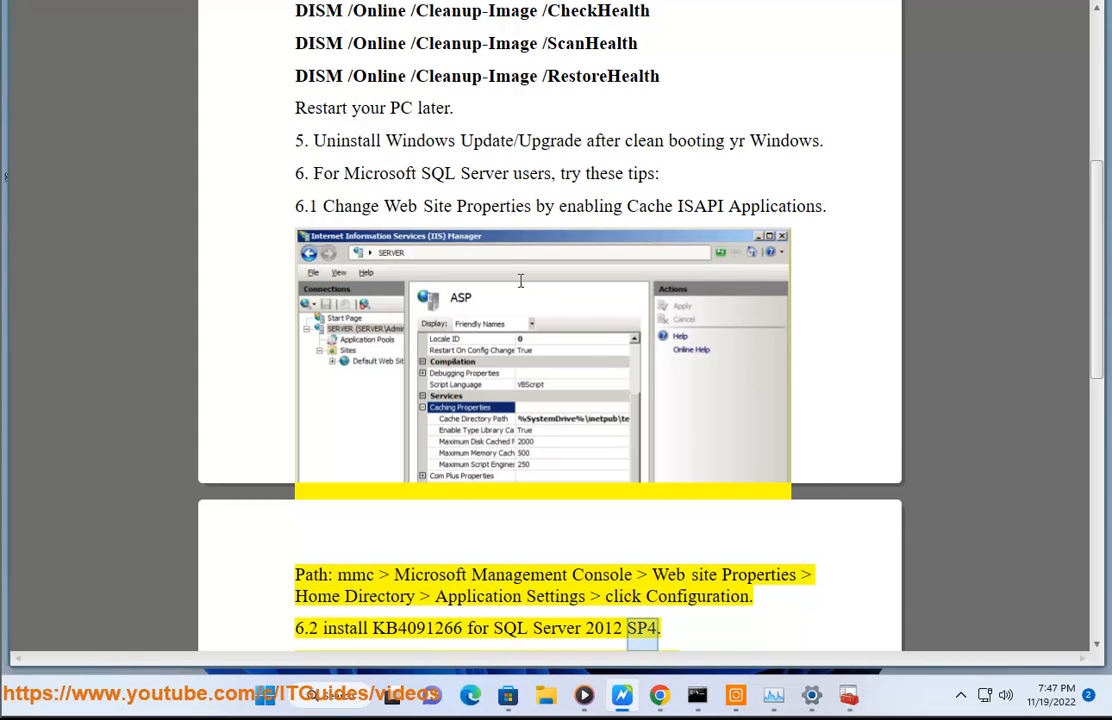
scroll("down", 3)
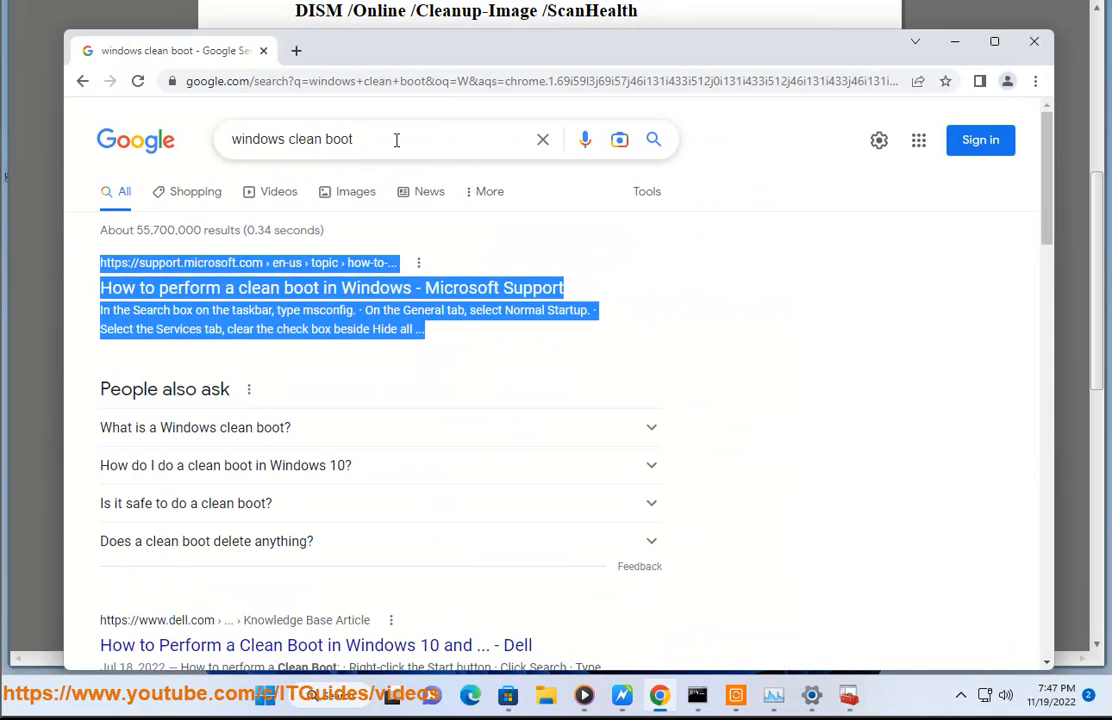
Step: Search Google for 'KB4091266 DOWNLOAD', then minimize Chrome to return to the guide
type("KB4091266 D")
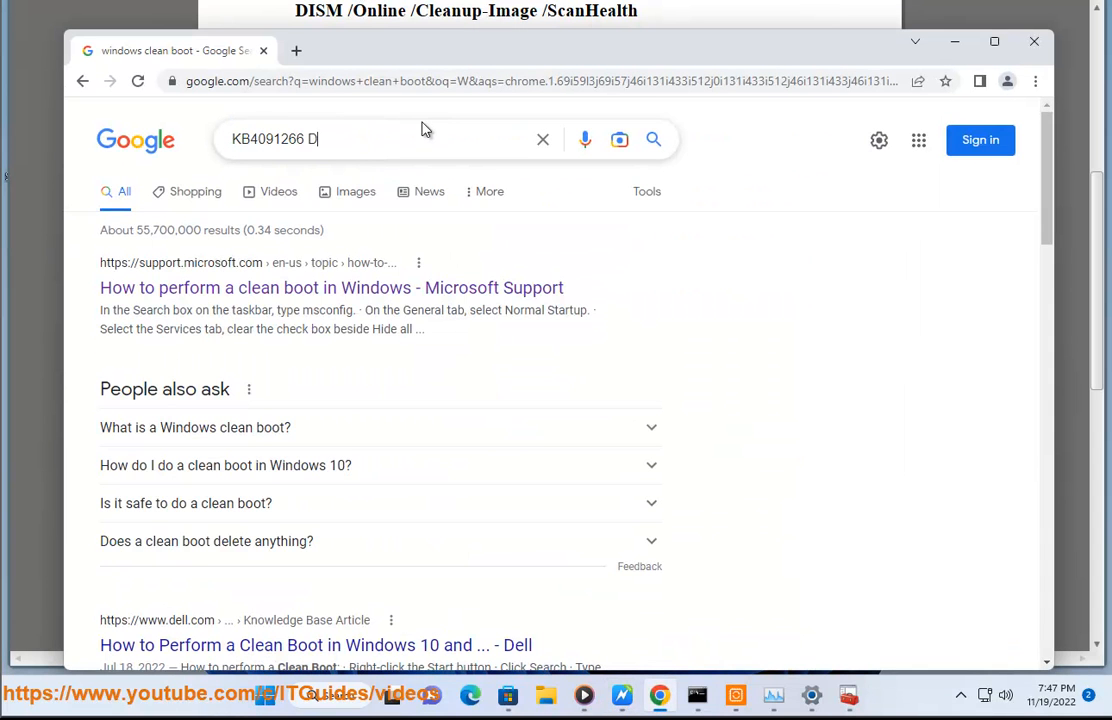
type("OWNLOAD")
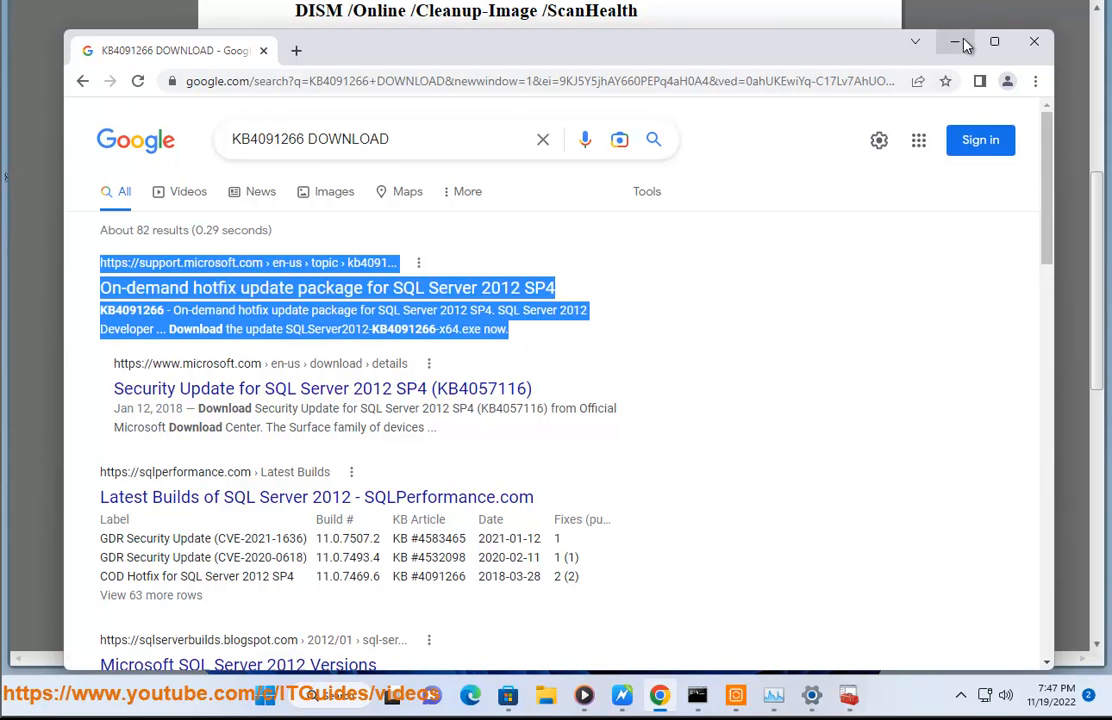
left_click(956, 42)
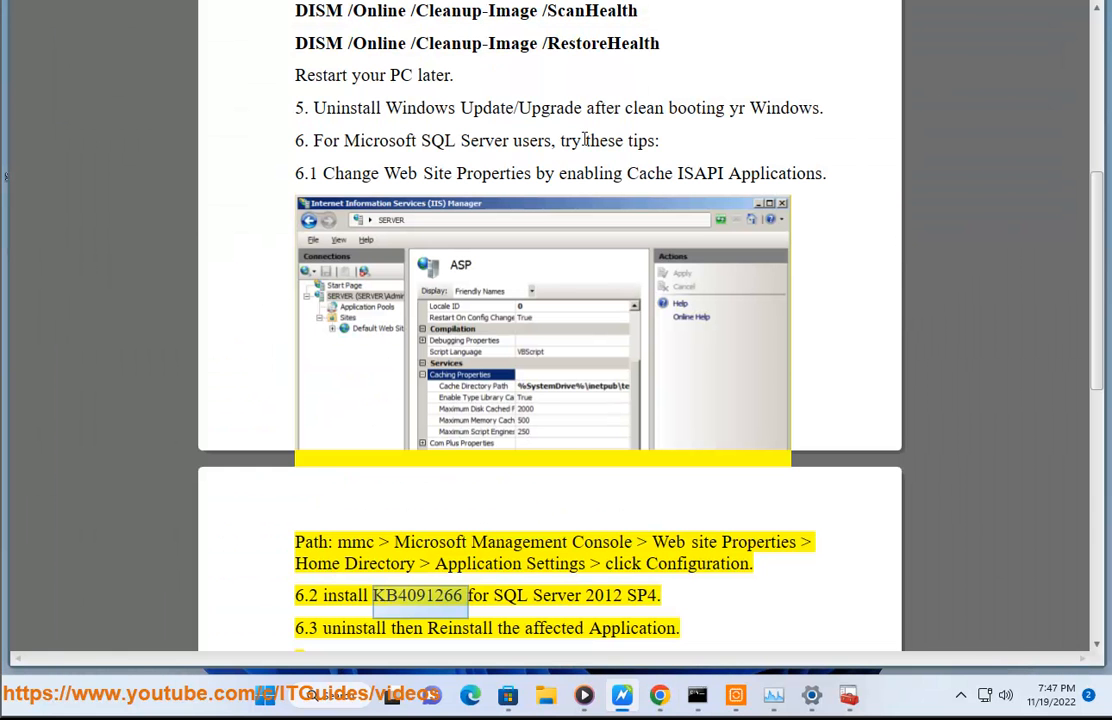
Step: Scroll to section 7 and highlight 'small' in item 7.1 on the 'data area too small' error
scroll("down", 3)
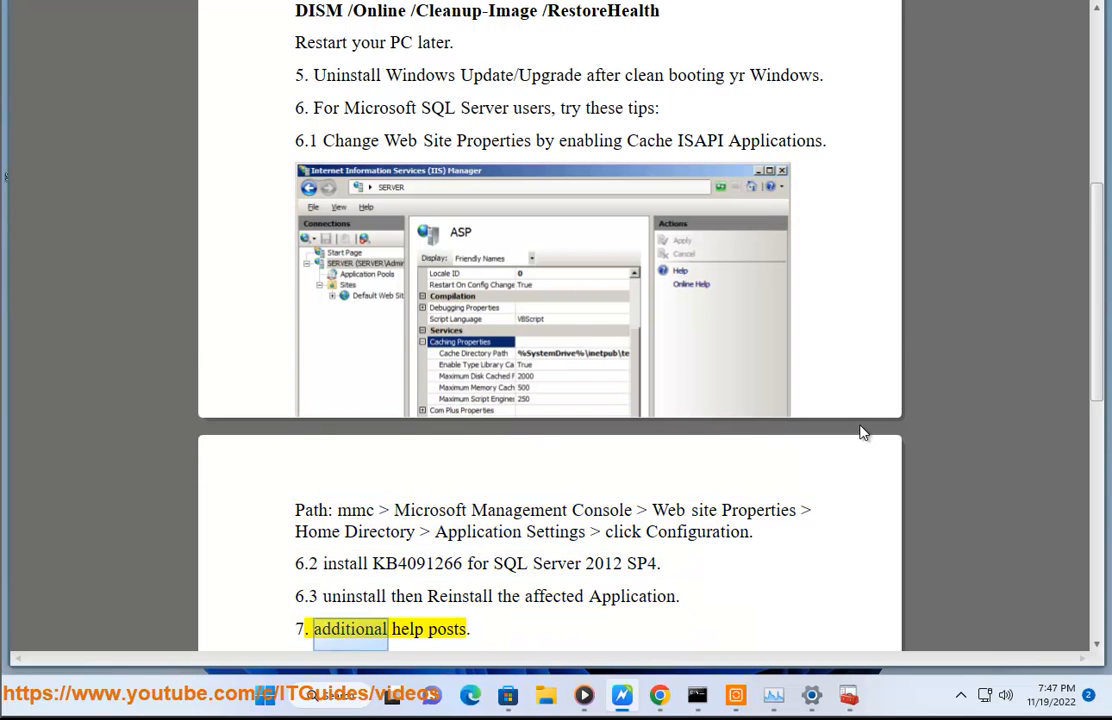
scroll("down", 3)
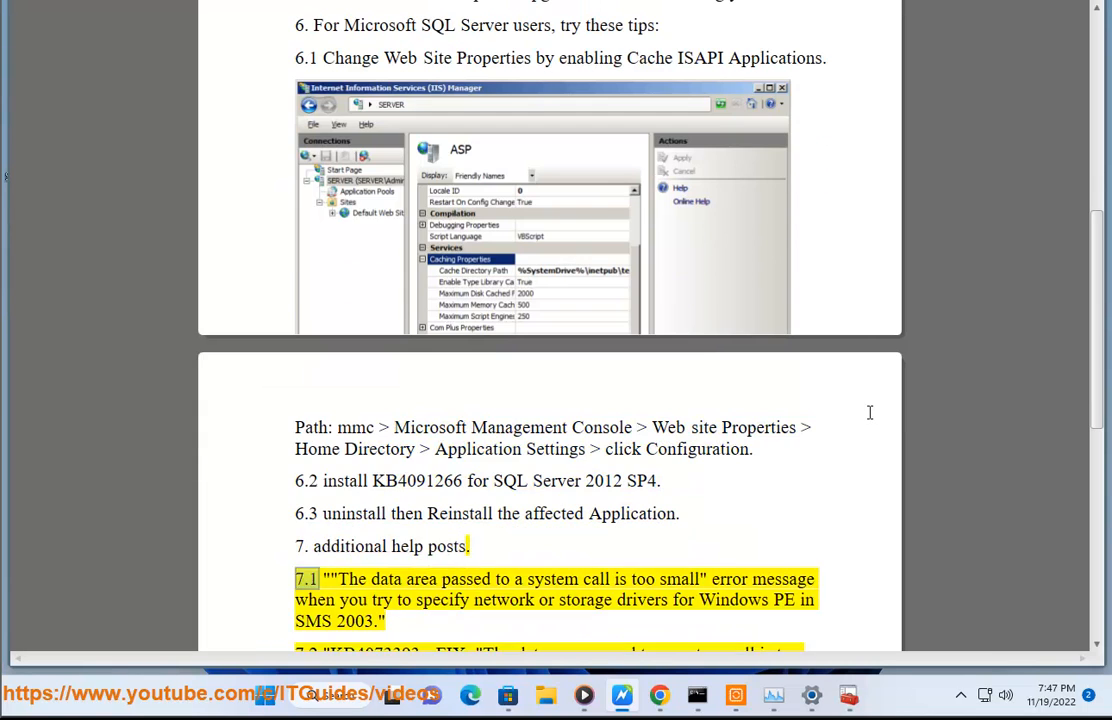
double_click(680, 580)
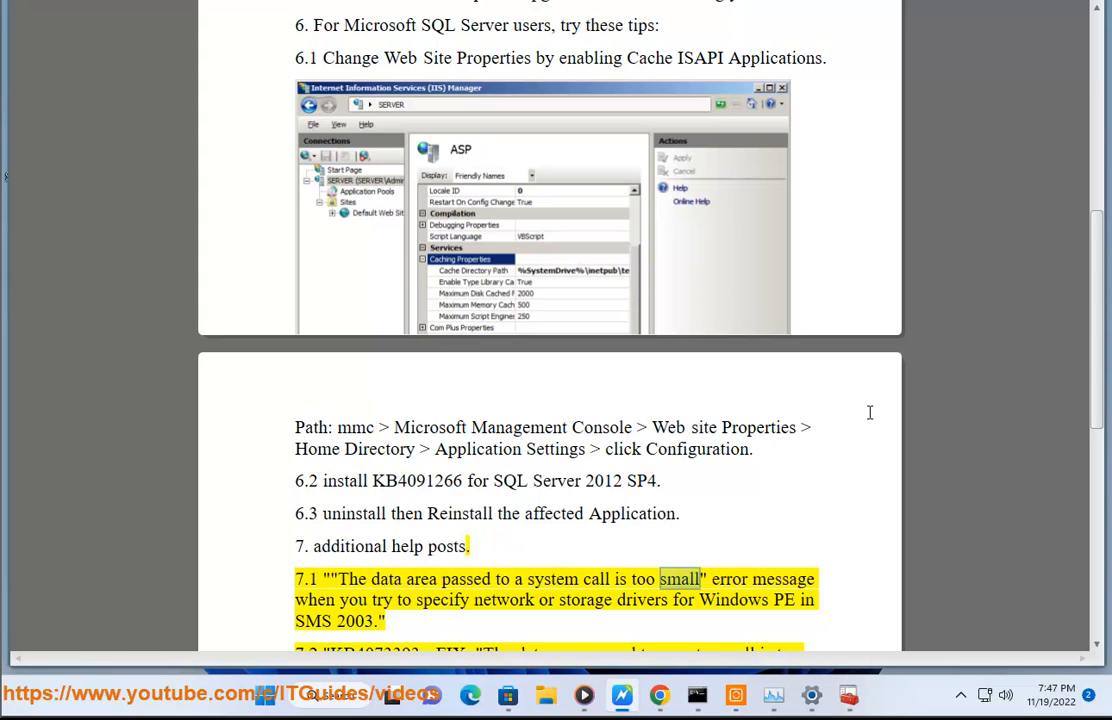